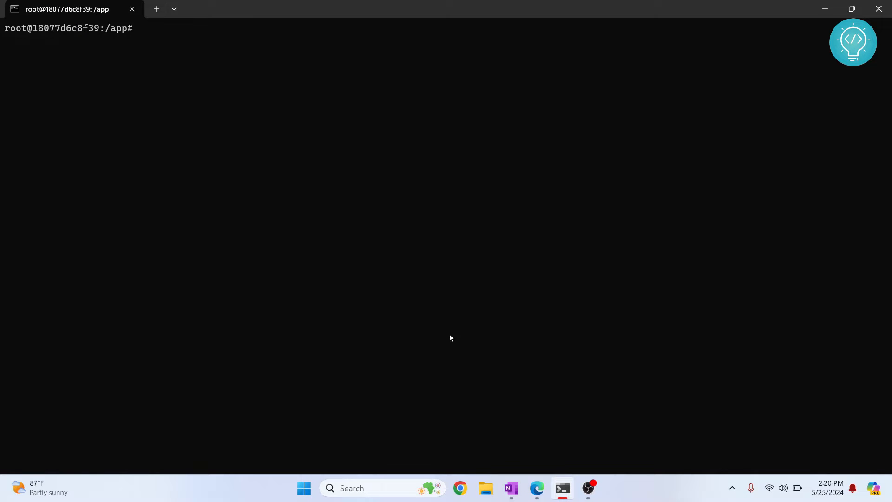
Log in to MySQL as root with mysql -uroot -p and the password
{"action": "type", "text": "mysql -"}
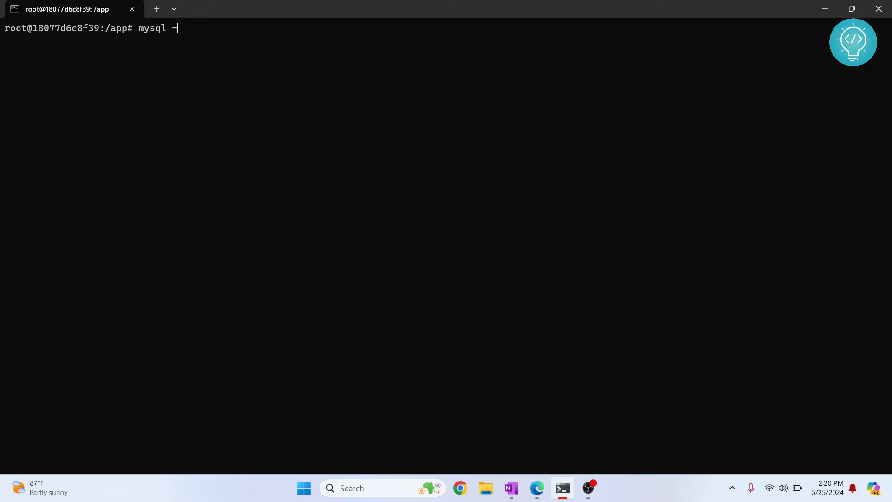
{"action": "type", "text": "uroot -p"}
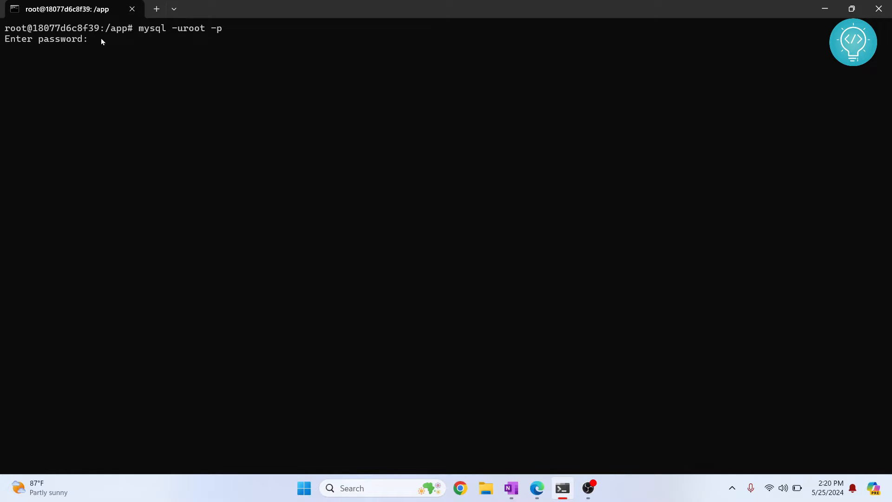
{"action": "key", "text": "Return"}
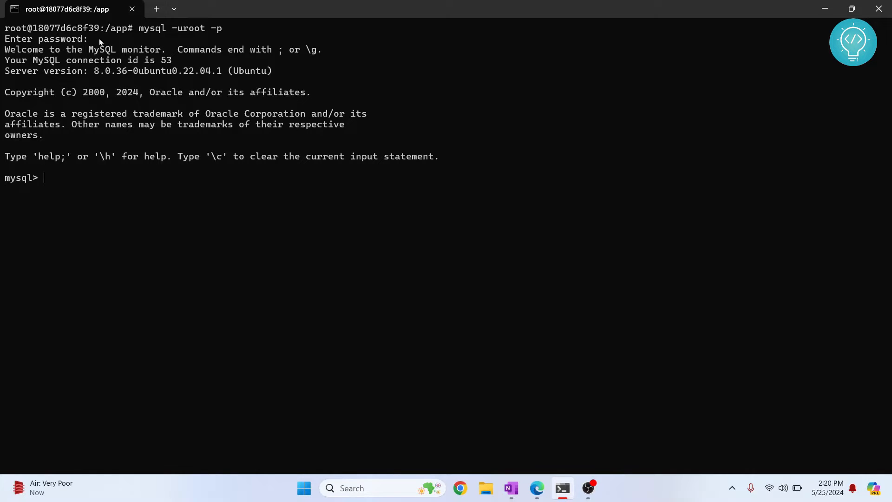
{"action": "mouse_move", "coordinate": [126, 205]}
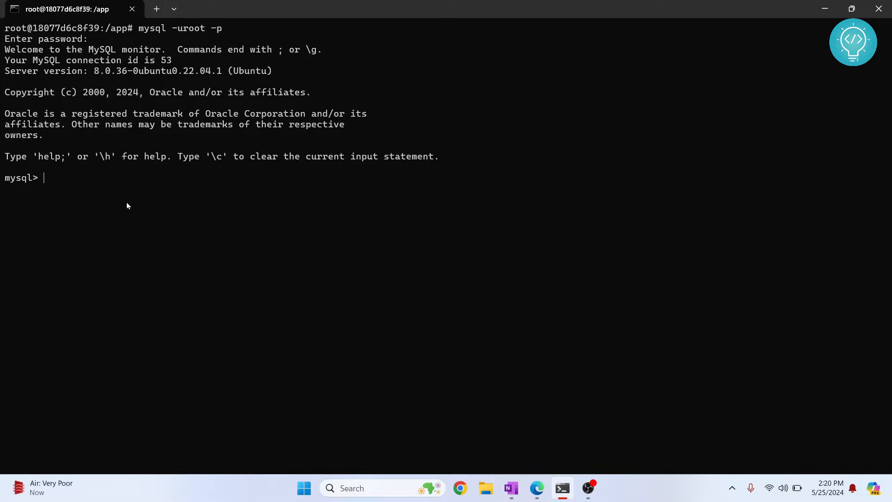
List the databases and highlight eatfit_db among the system databases
{"action": "type", "text": "show database"}
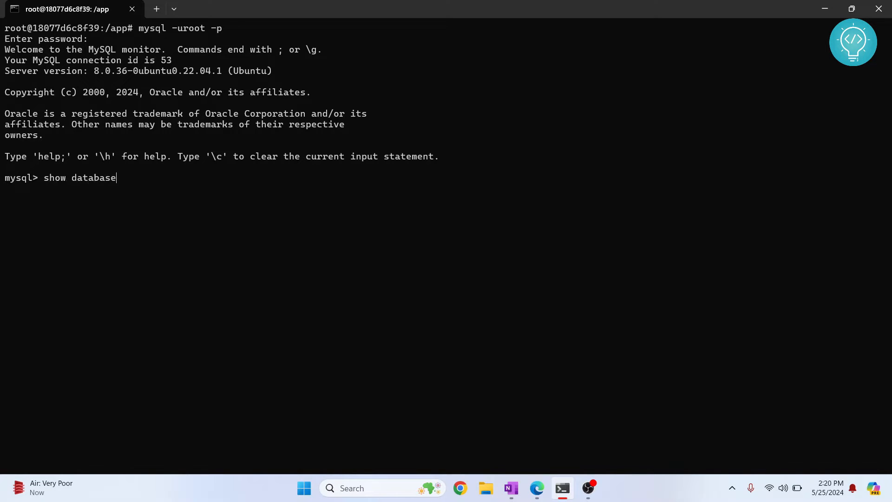
{"action": "key", "text": "Return"}
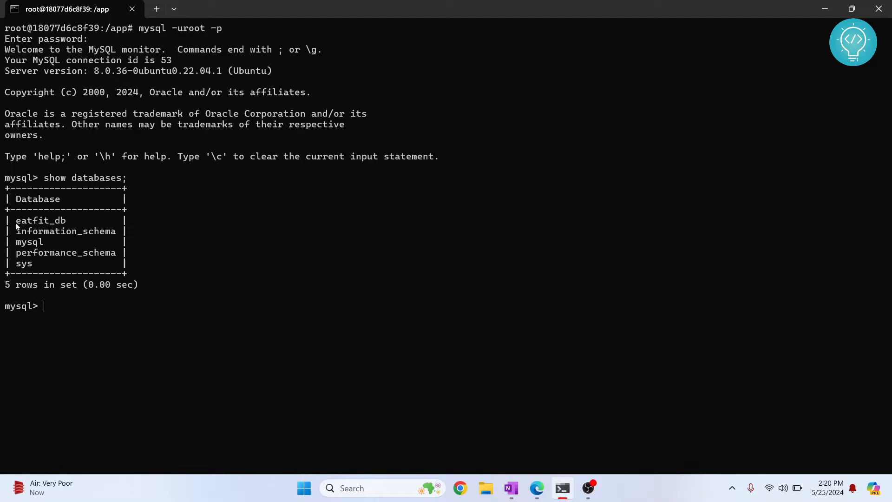
{"action": "double_click", "coordinate": [40, 220]}
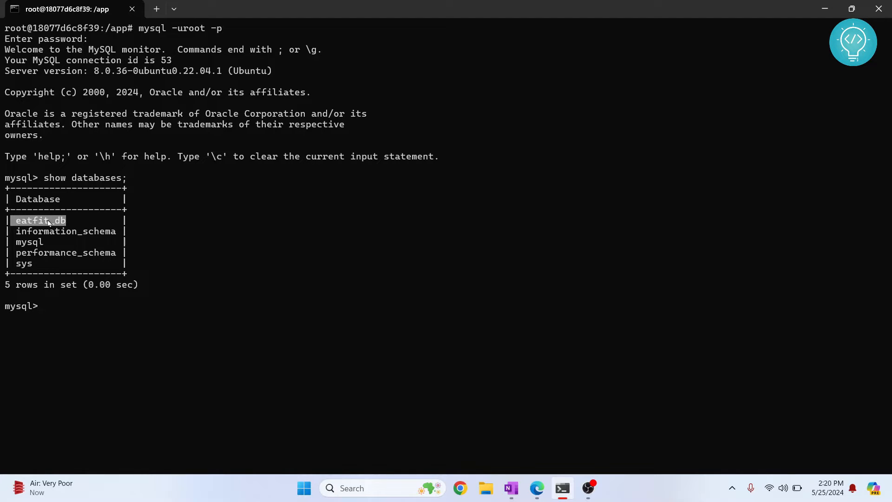
{"action": "left_click", "coordinate": [48, 334]}
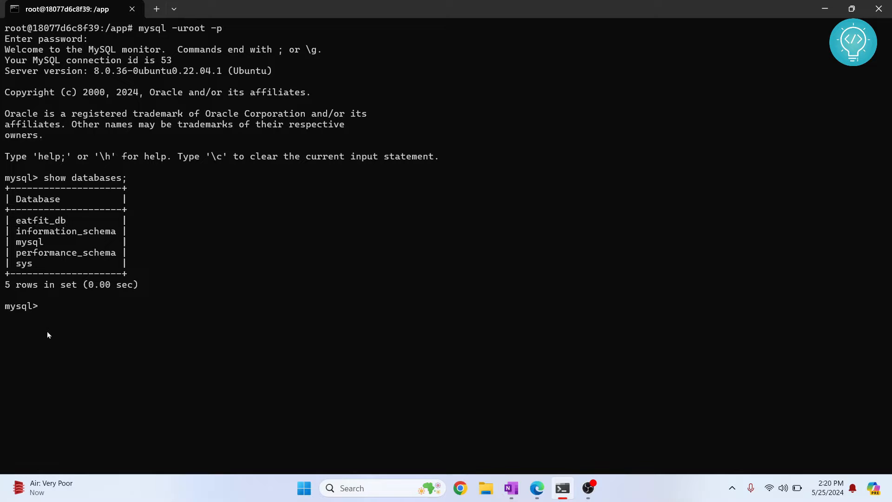
Exit MySQL and run mysqldump --databases eatfit_db -uroot -p > eatfit_db.sql with the password
{"action": "type", "text": "exit"}
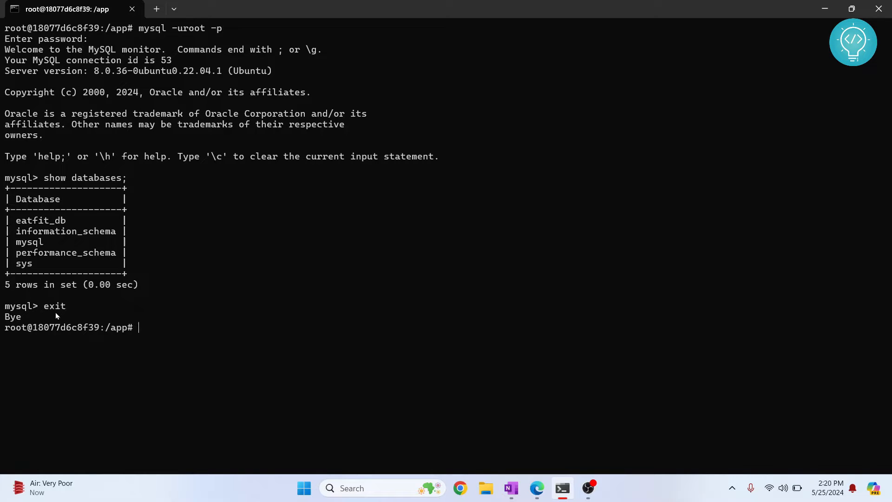
{"action": "mouse_move", "coordinate": [146, 338]}
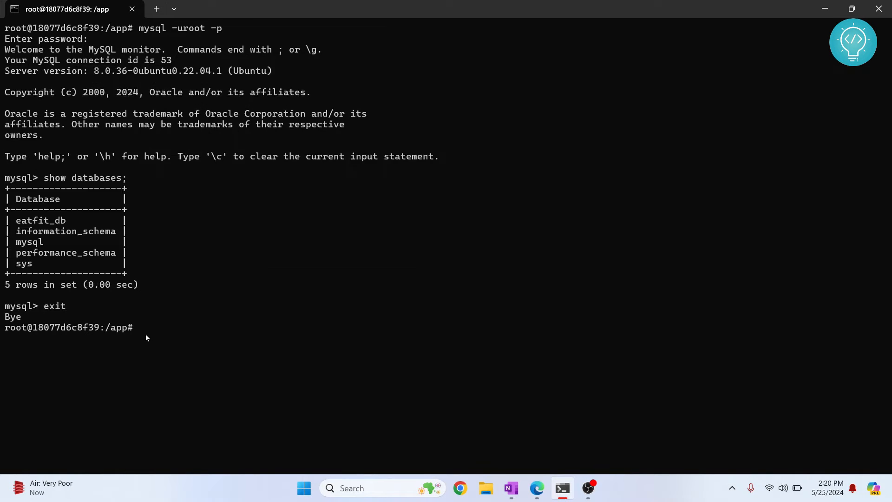
{"action": "type", "text": "mysqld"}
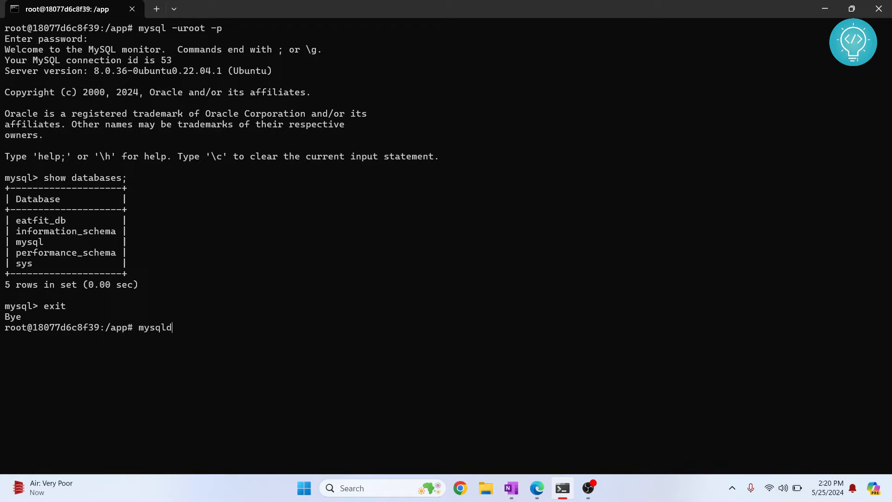
{"action": "type", "text": "ump --"}
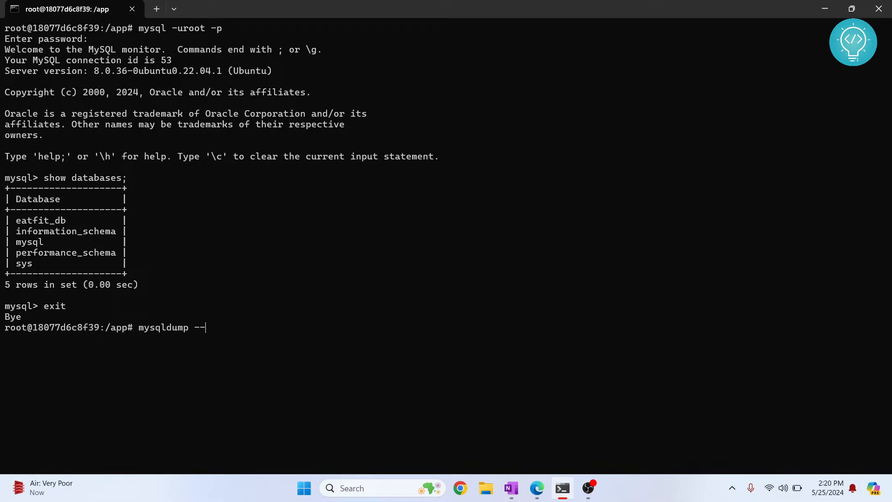
{"action": "type", "text": "databases"}
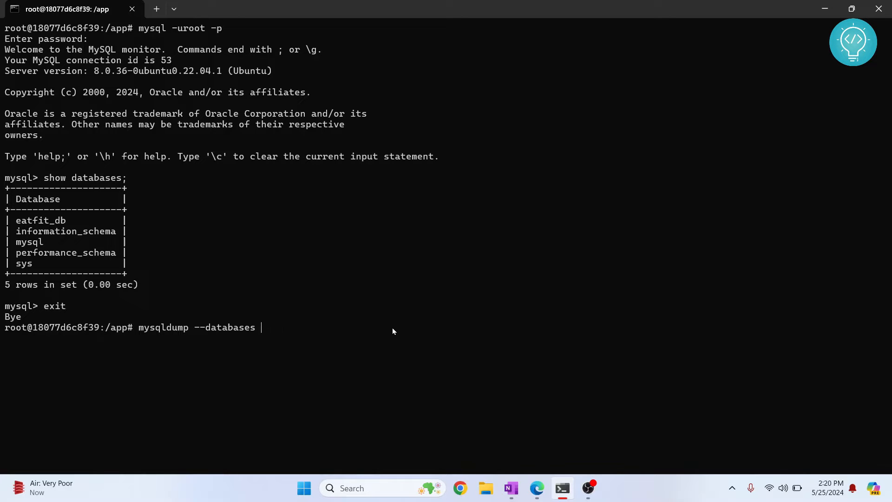
{"action": "type", "text": "eatfit_db"}
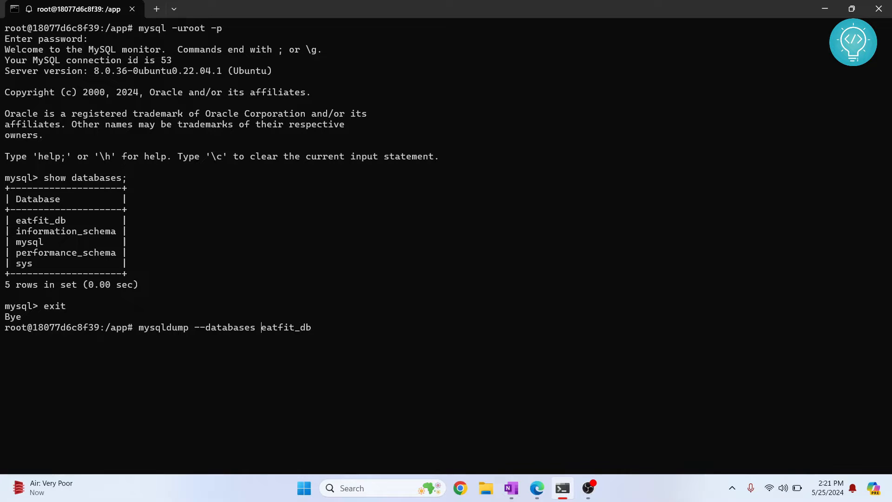
{"action": "mouse_move", "coordinate": [343, 345]}
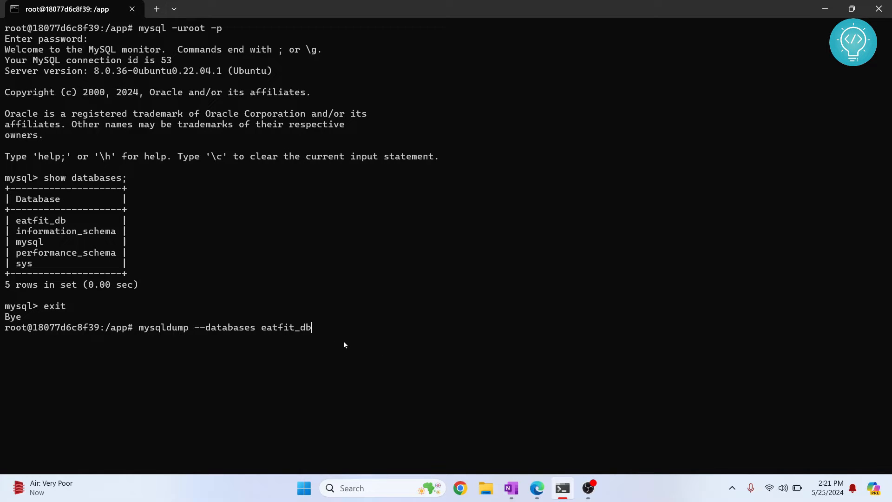
{"action": "type", "text": "-u"}
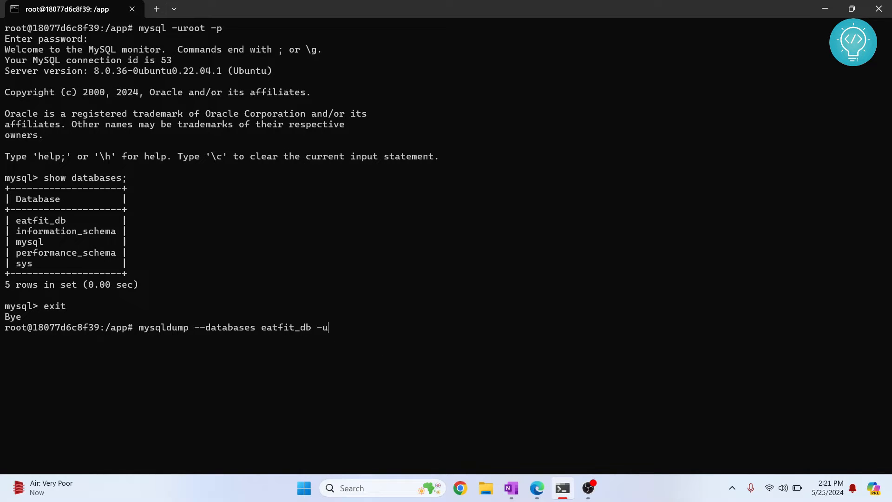
{"action": "type", "text": "root"}
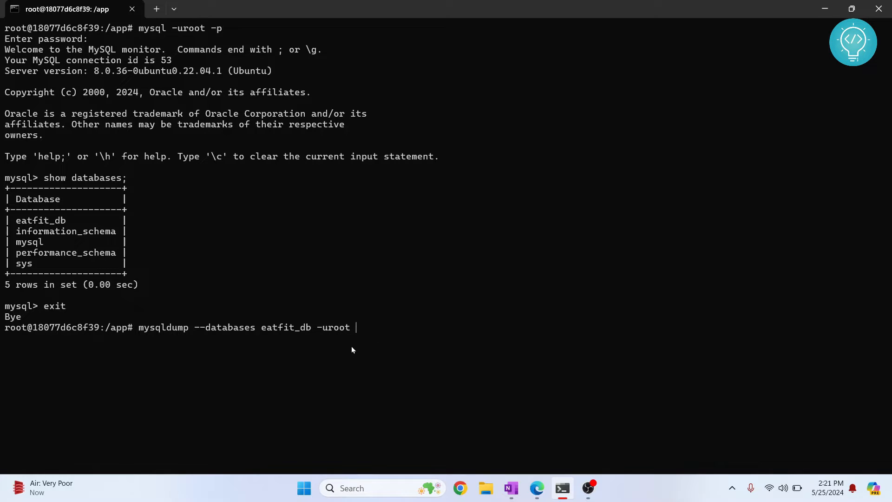
{"action": "mouse_move", "coordinate": [276, 331]}
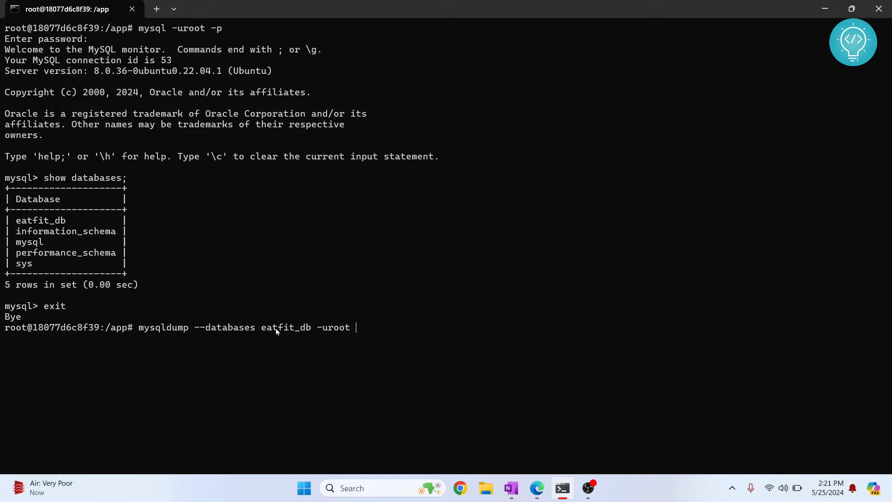
{"action": "type", "text": "-p"}
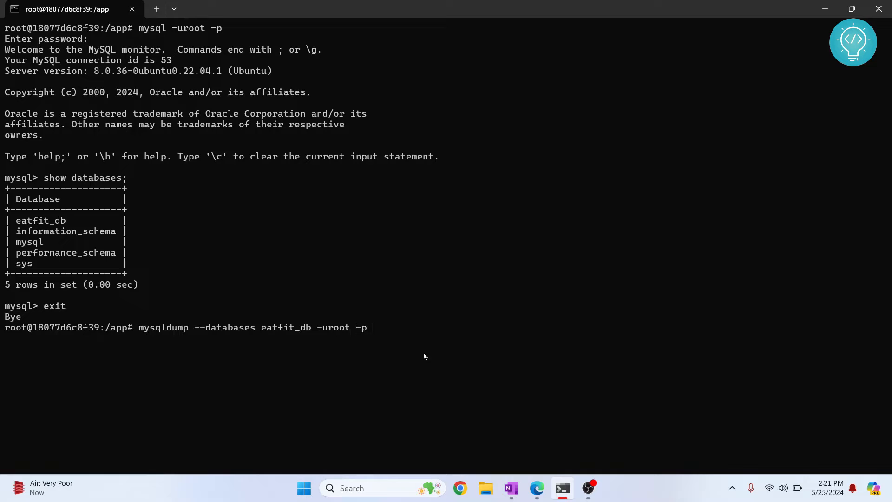
{"action": "type", "text": ">"}
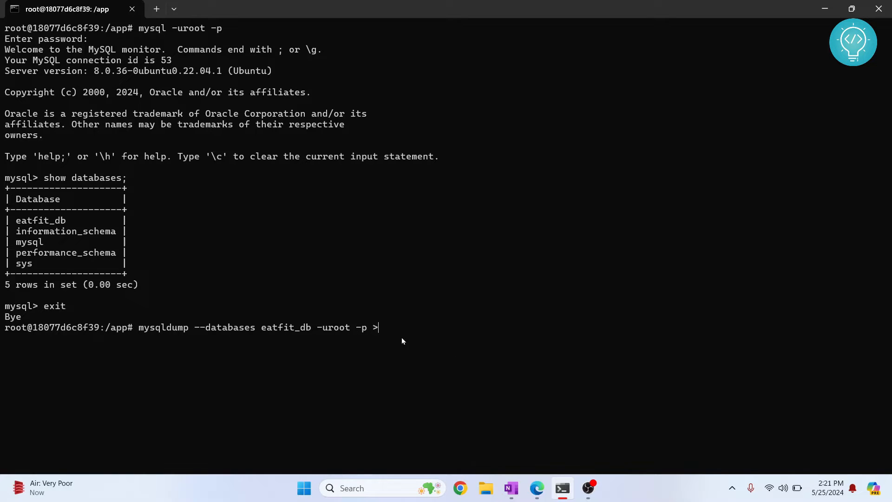
{"action": "type", "text": "eat"}
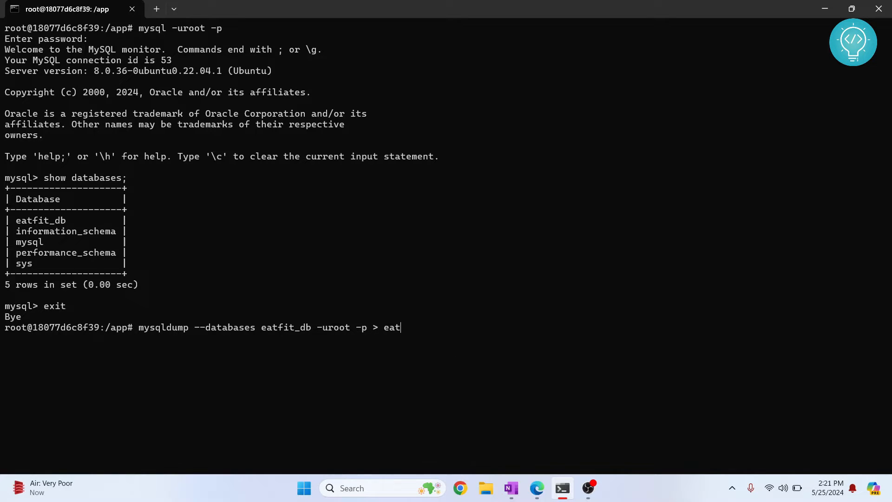
{"action": "type", "text": "fi"}
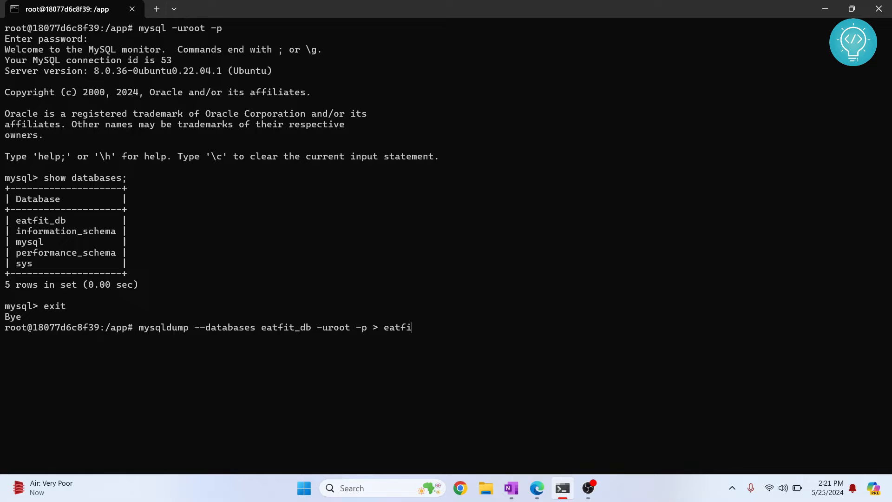
{"action": "type", "text": "t_db.sql;"}
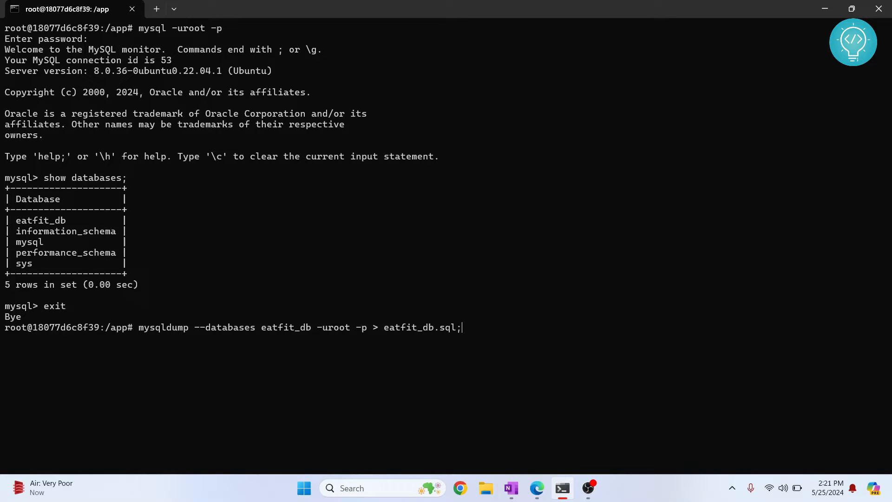
{"action": "key", "text": "Return"}
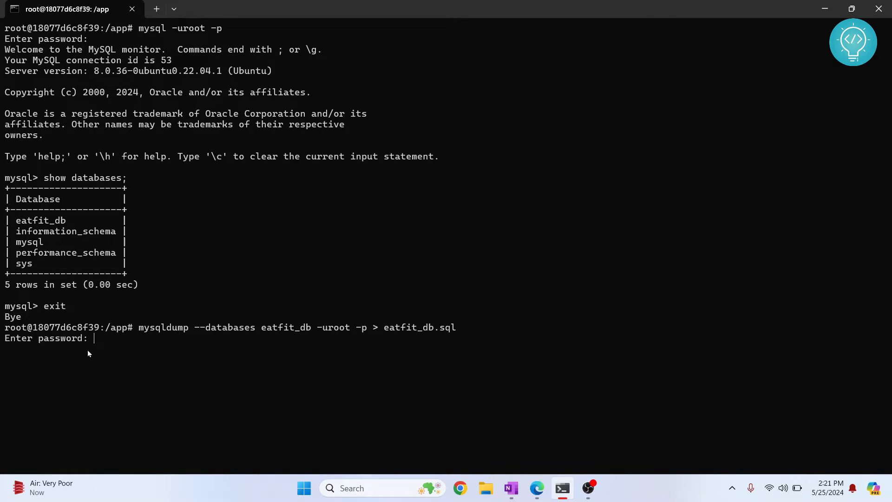
{"action": "key", "text": "Return"}
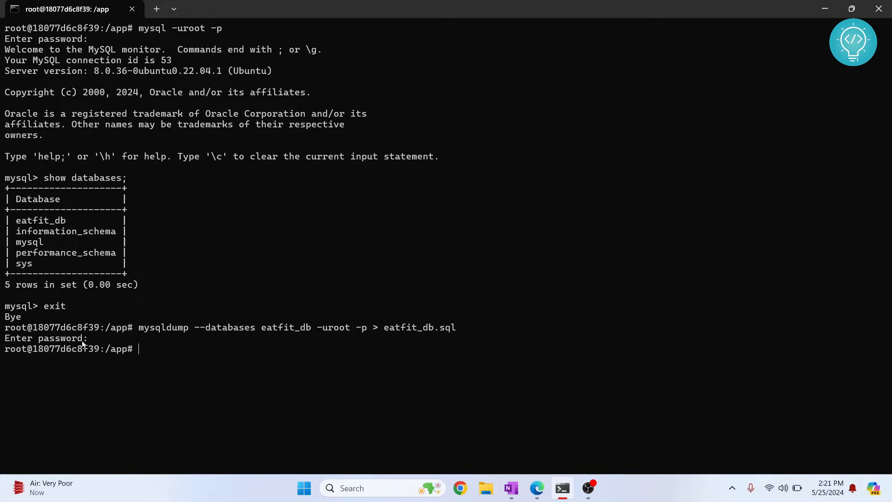
List the folder's files in detail and highlight eatfit_db.sql
{"action": "type", "text": "ls -"}
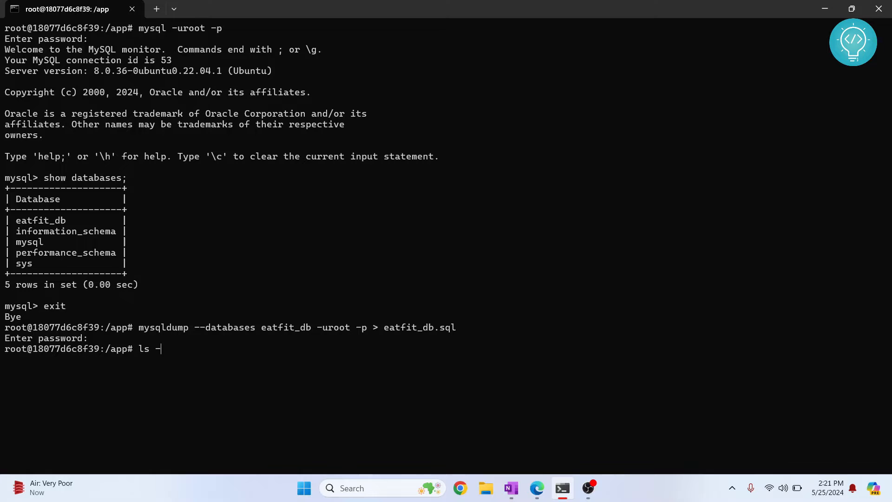
{"action": "key", "text": "Return"}
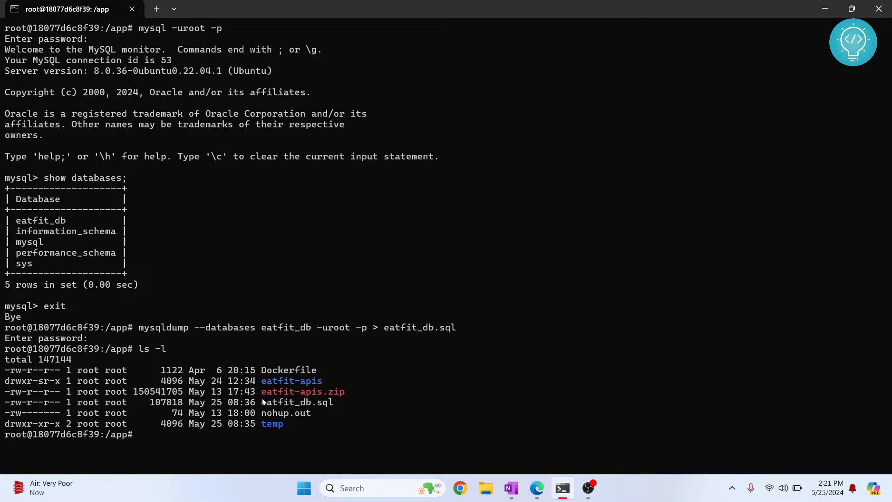
{"action": "double_click", "coordinate": [297, 402]}
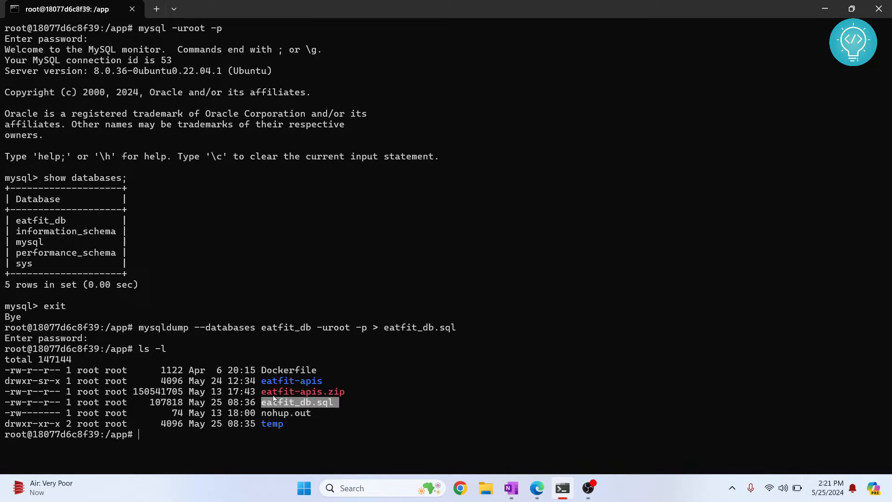
{"action": "mouse_move", "coordinate": [200, 447]}
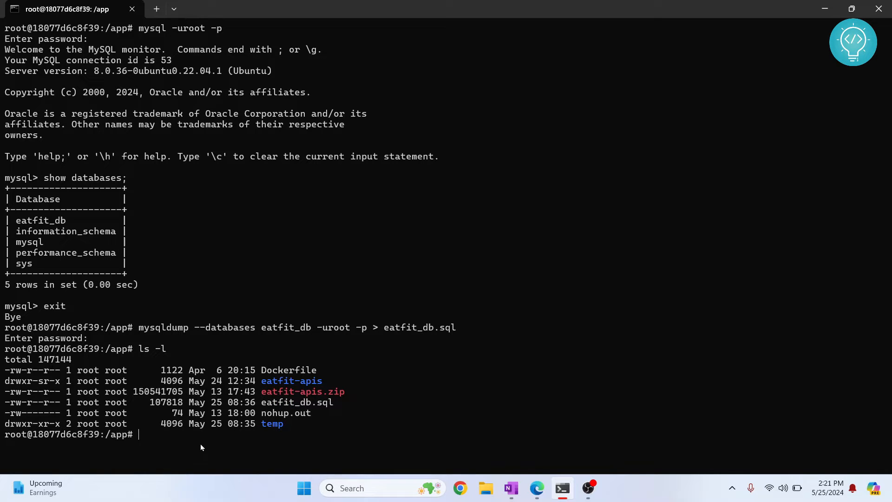
Open eatfit_db.sql in vim and scroll through the dump
{"action": "type", "text": "vim eatfit_d"}
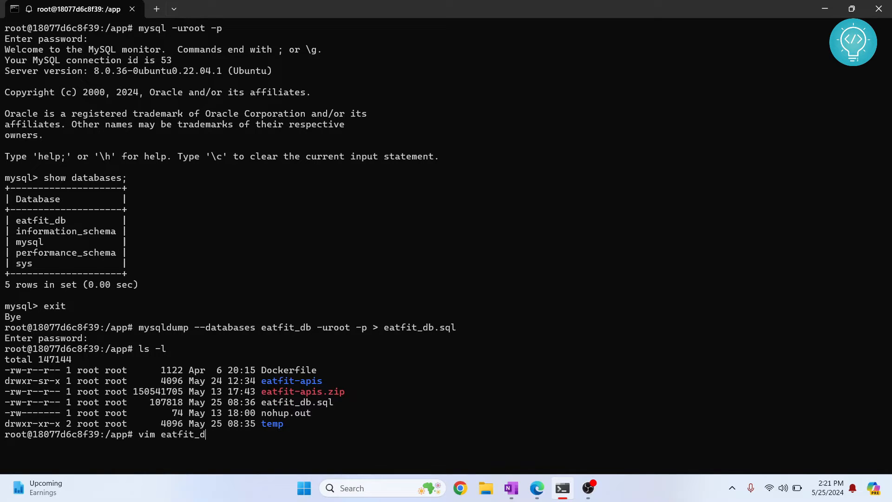
{"action": "key", "text": "Return"}
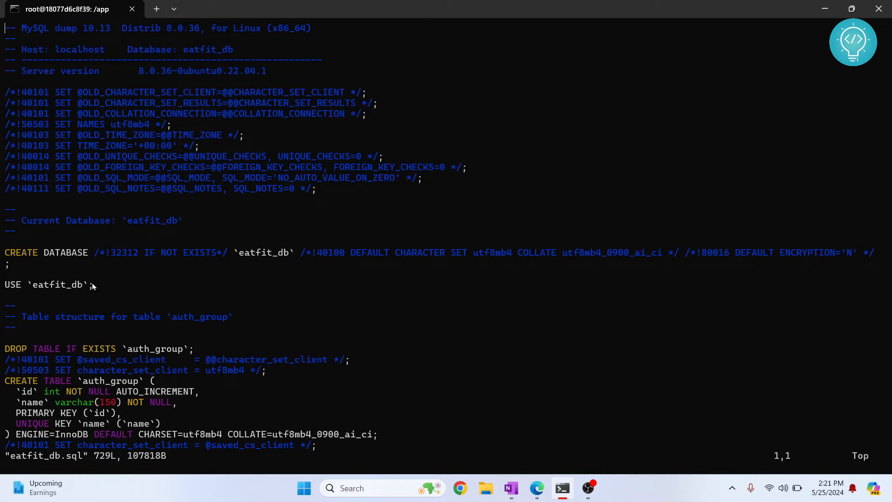
{"action": "scroll", "scroll_direction": "down", "scroll_amount": 3}
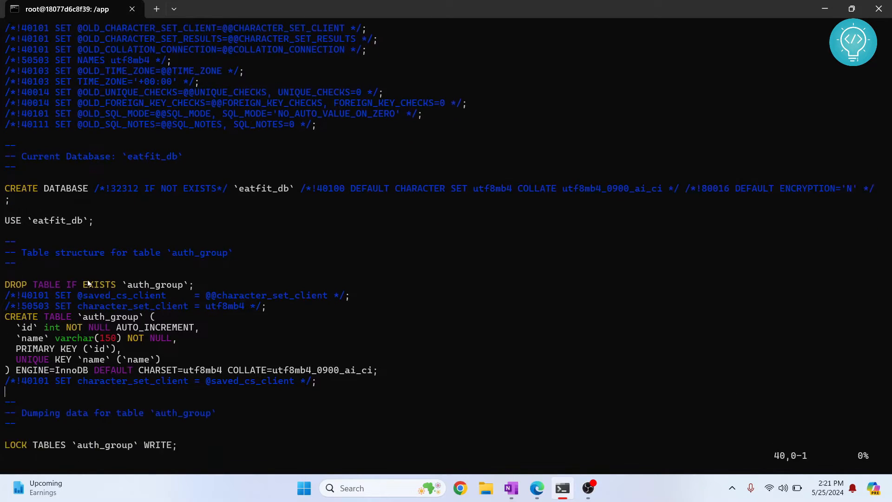
{"action": "scroll", "scroll_direction": "down", "scroll_amount": 3}
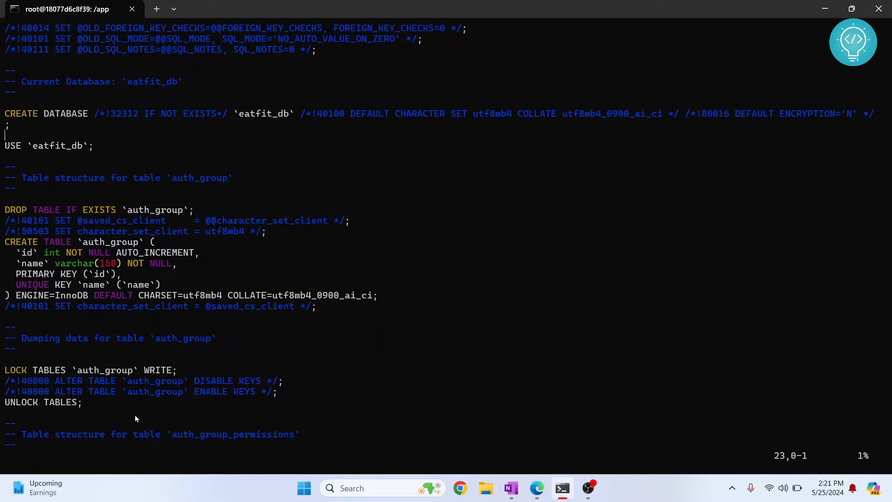
{"action": "scroll", "scroll_direction": "up", "scroll_amount": 3}
{"action": "type", "text": "mysql -uroot"}
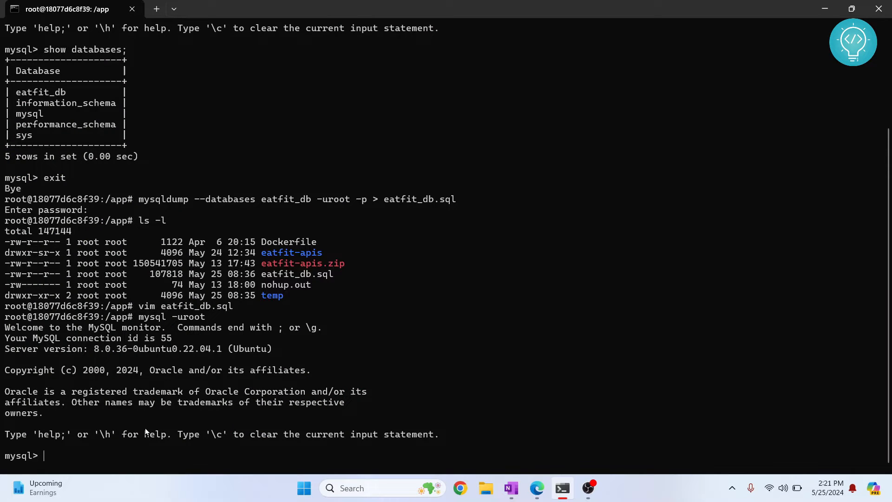
Drop the eatfit_db database and list the remaining databases
{"action": "type", "text": "drop da"}
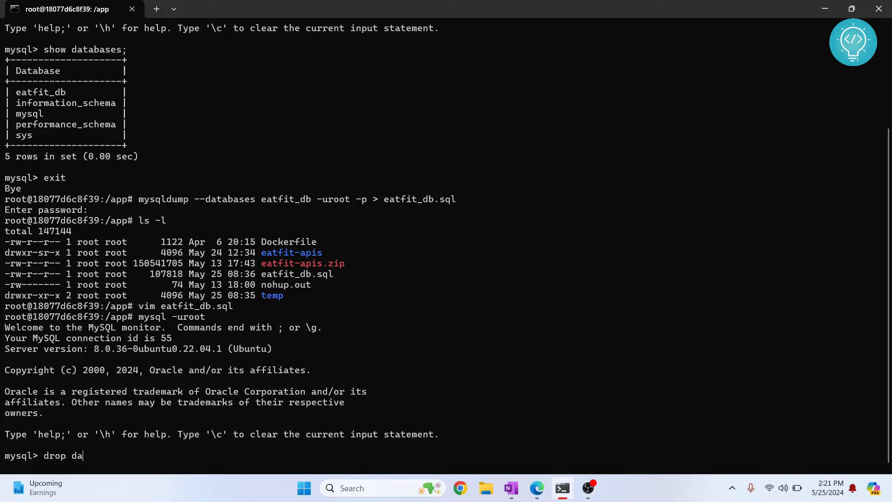
{"action": "type", "text": "tabase"}
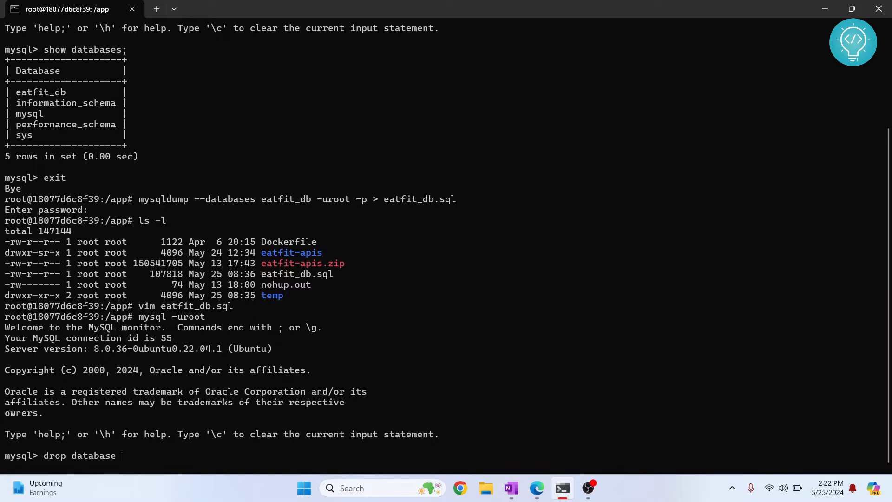
{"action": "type", "text": "eatfit_db;"}
{"action": "type", "text": "show"}
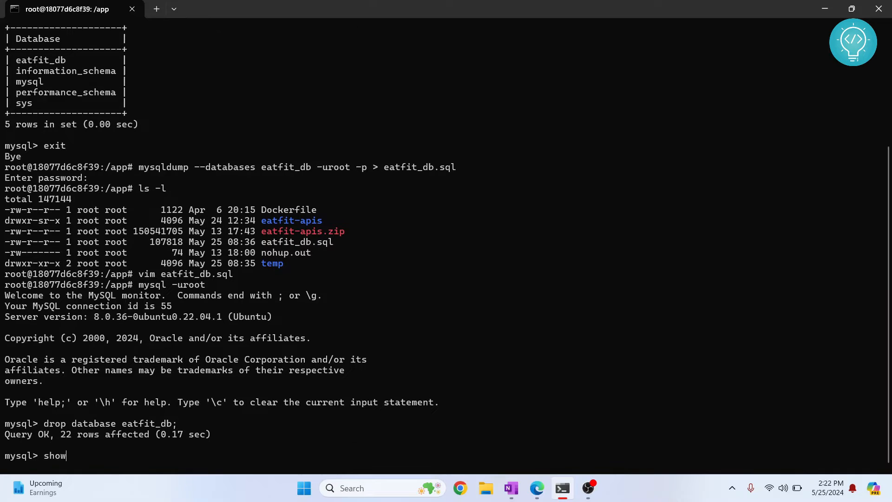
{"action": "type", "text": "databases;"}
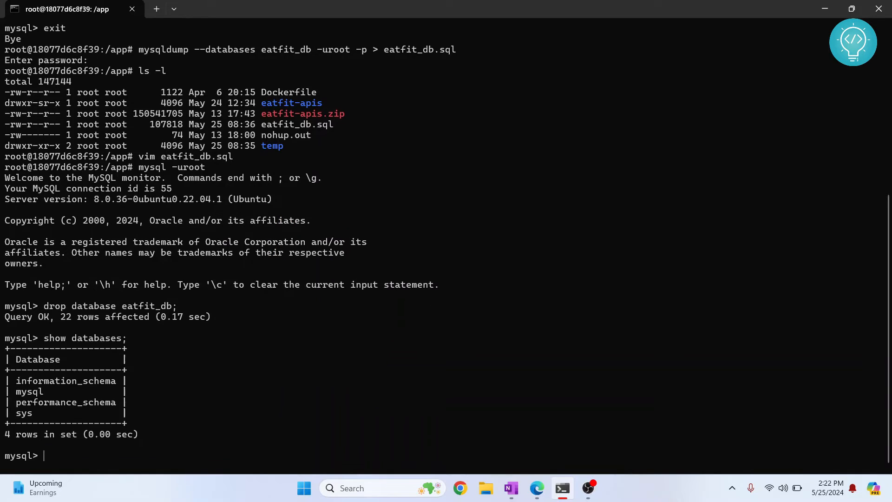
{"action": "mouse_move", "coordinate": [9, 405]}
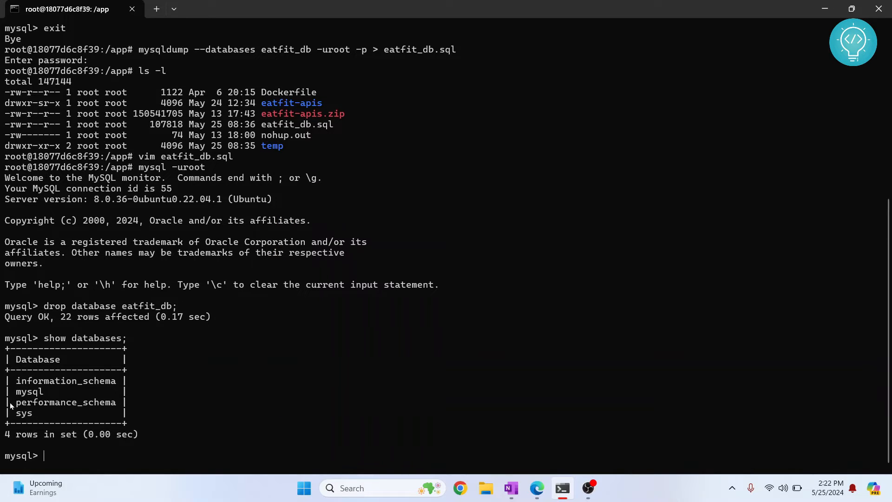
{"action": "mouse_move", "coordinate": [61, 413]}
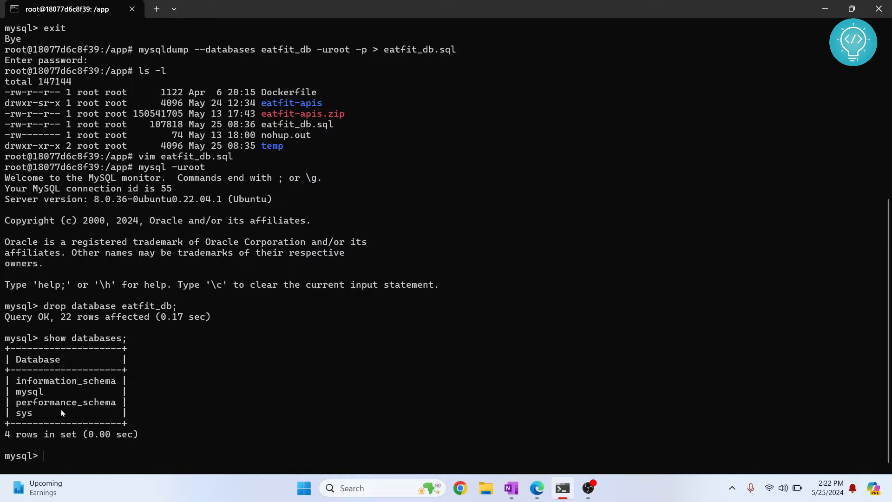
{"action": "mouse_move", "coordinate": [268, 120]}
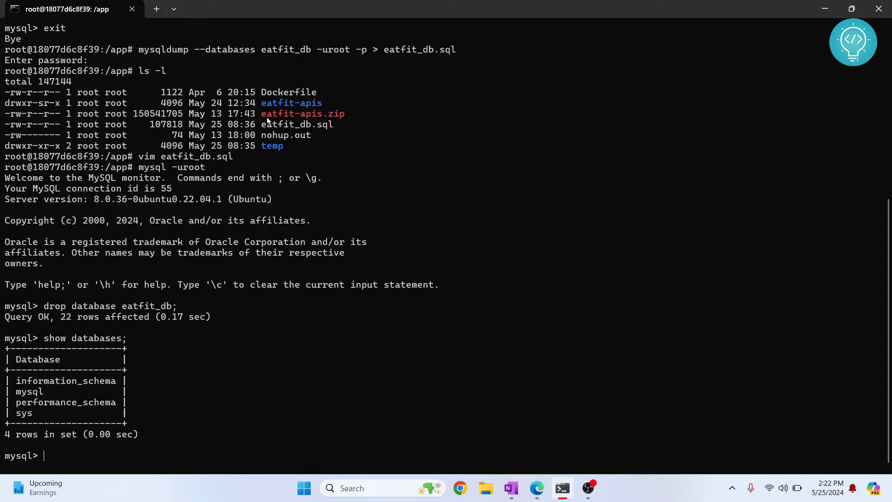
Restore eatfit_db with source eatfit_db.sql and confirm it is listed again
{"action": "double_click", "coordinate": [296, 124]}
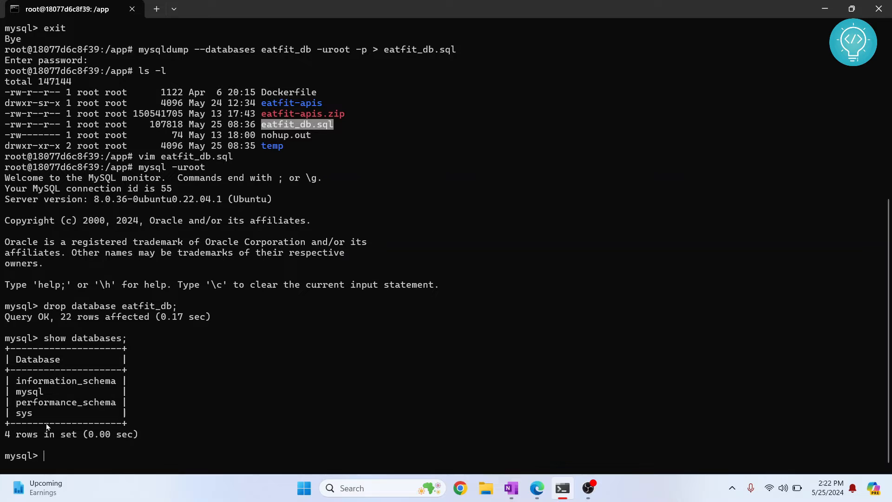
{"action": "type", "text": "source"}
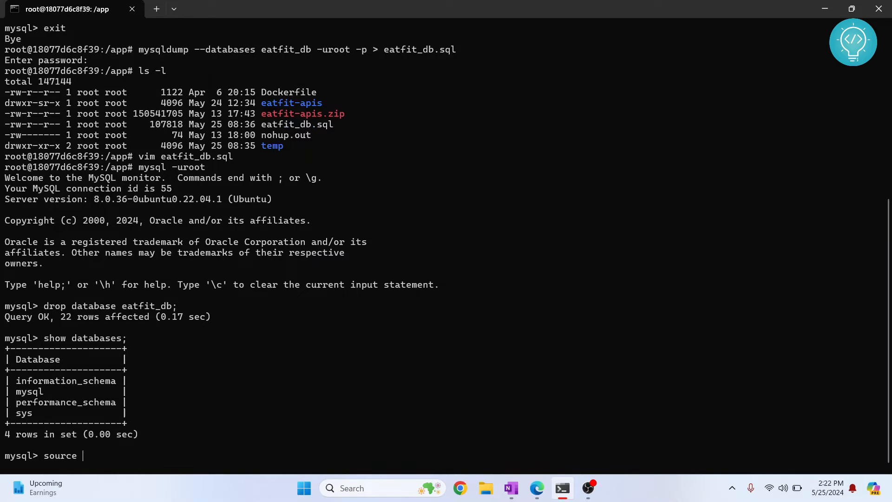
{"action": "type", "text": "eat"}
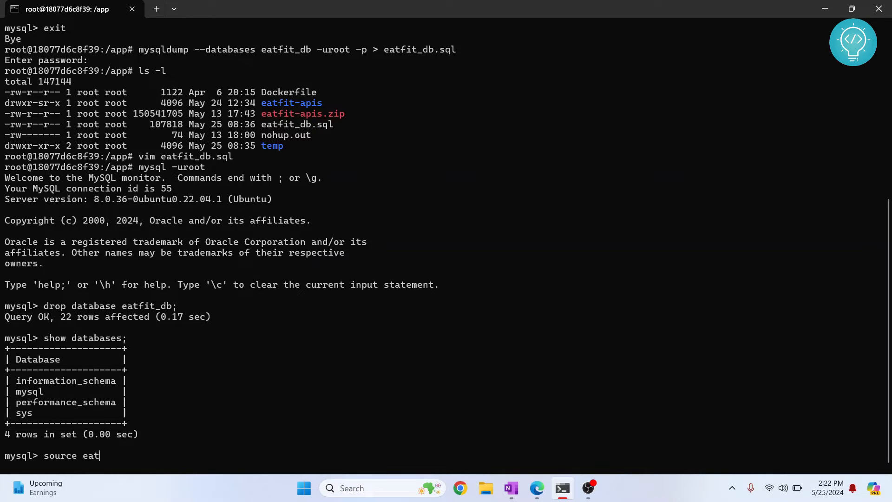
{"action": "type", "text": "fit_db.sql"}
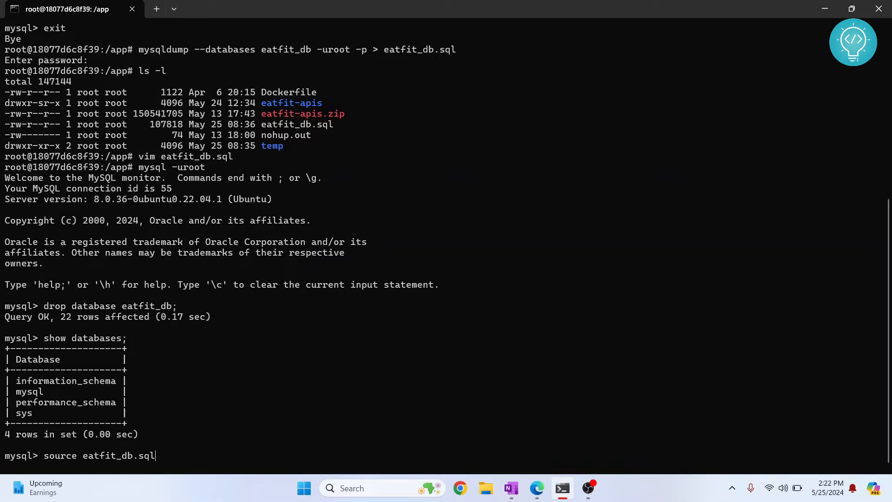
{"action": "mouse_move", "coordinate": [175, 337]}
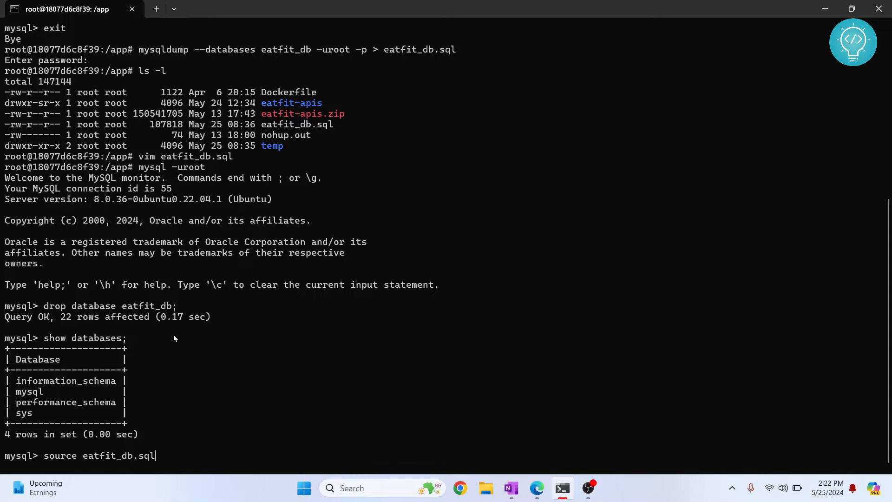
{"action": "type", "text": ";"}
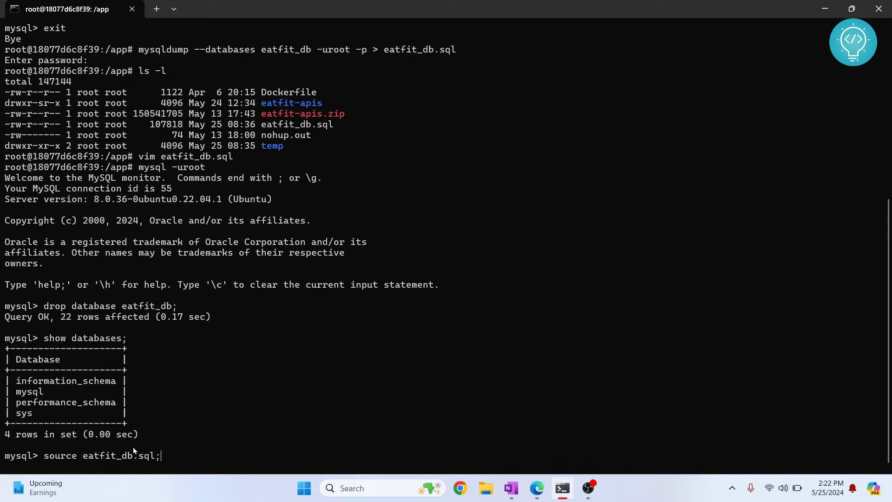
{"action": "mouse_move", "coordinate": [170, 465]}
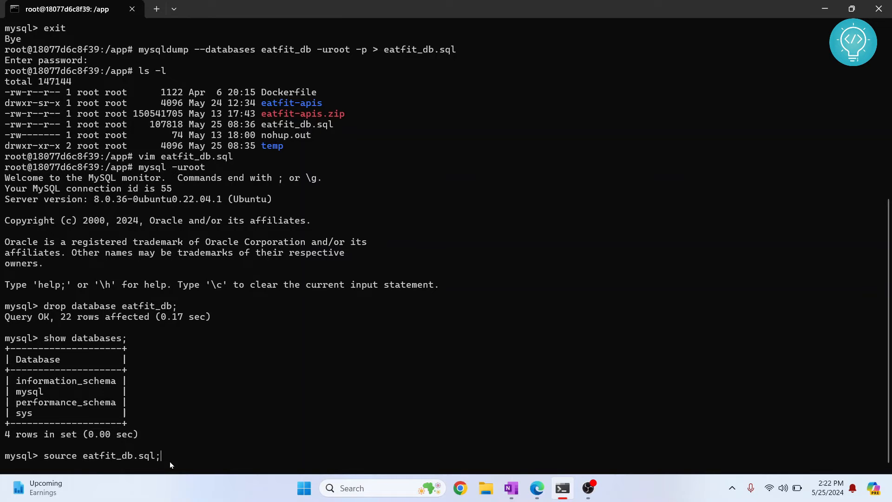
{"action": "key", "text": "Return"}
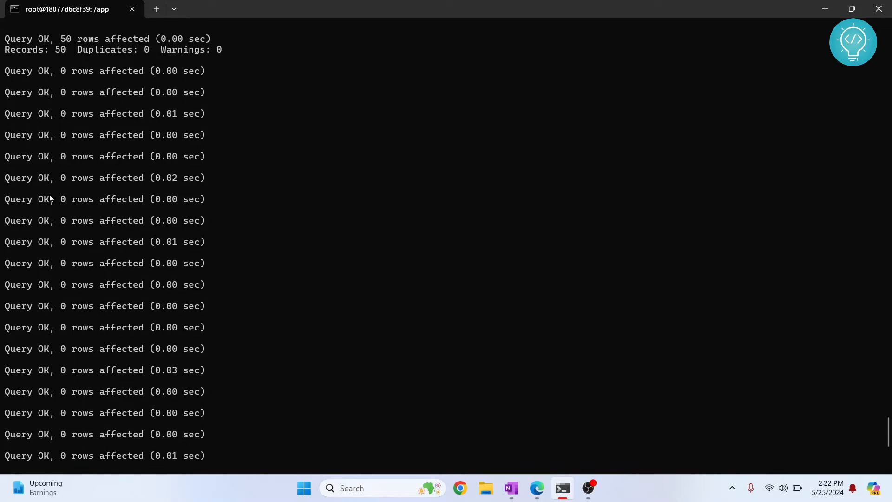
{"action": "type", "text": "show d"}
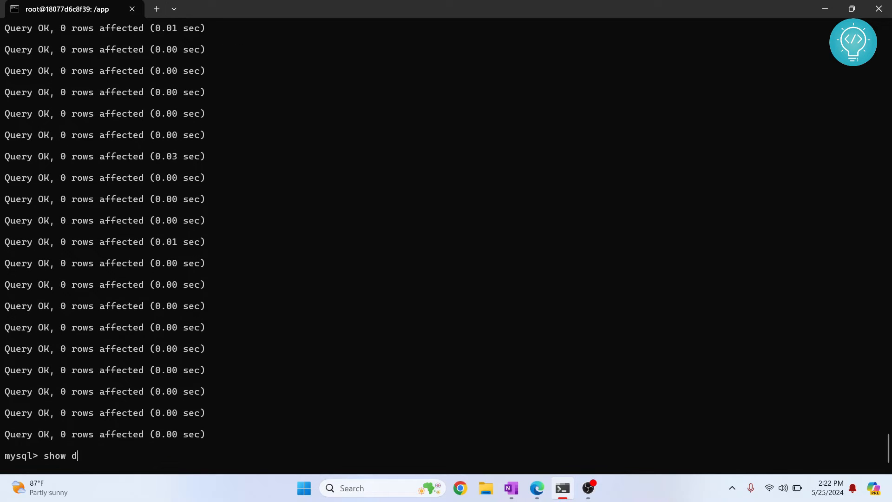
{"action": "key", "text": "Return"}
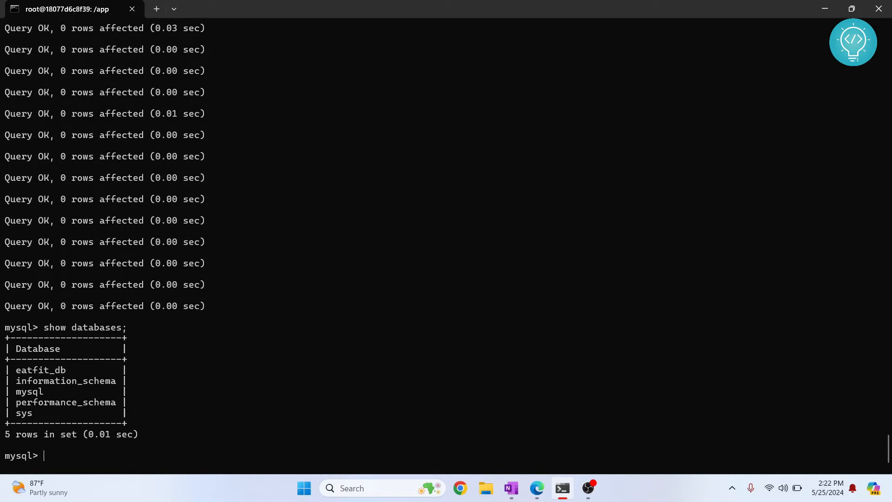
{"action": "mouse_move", "coordinate": [31, 382]}
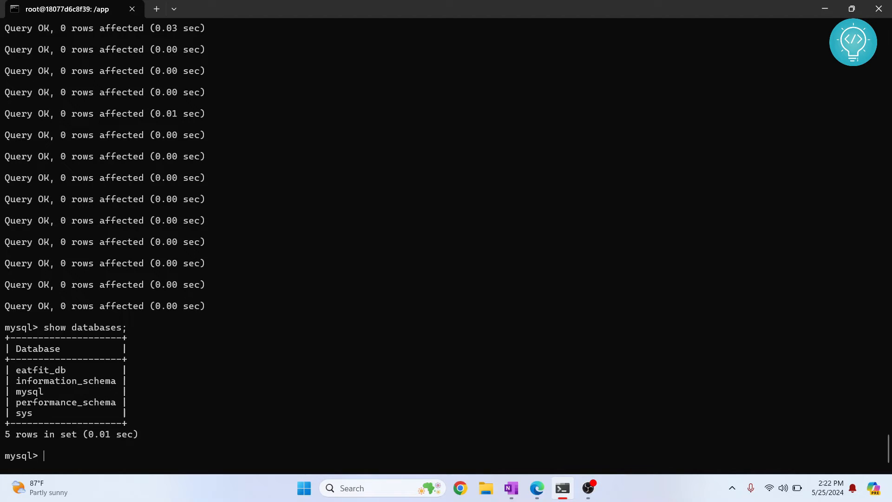
Create a new database named mydb
{"action": "type", "text": "creat"}
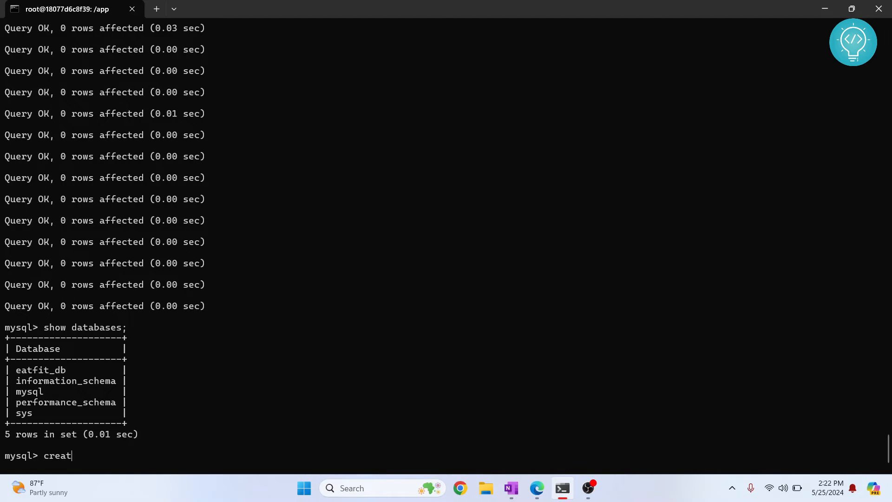
{"action": "type", "text": "e database"}
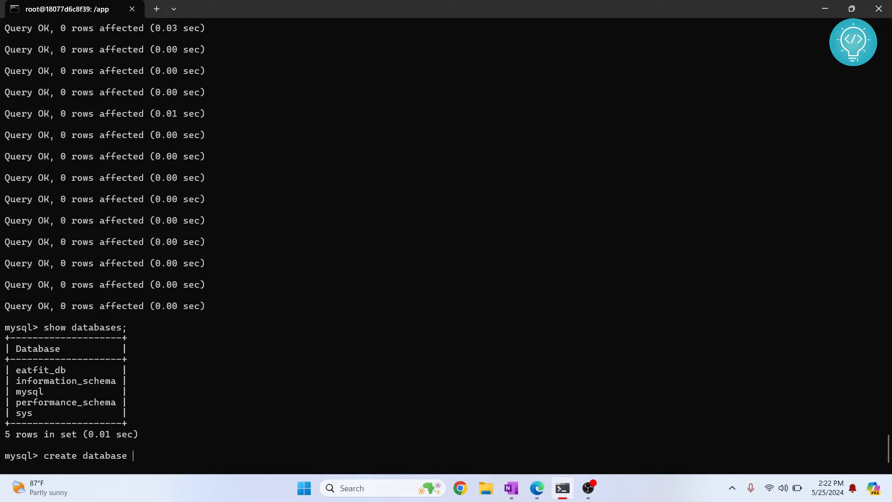
{"action": "type", "text": "mydb"}
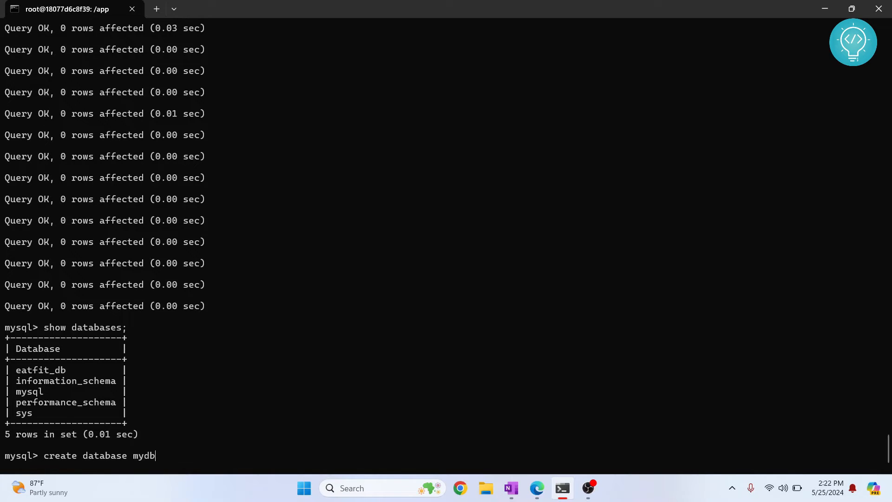
{"action": "key", "text": "Return"}
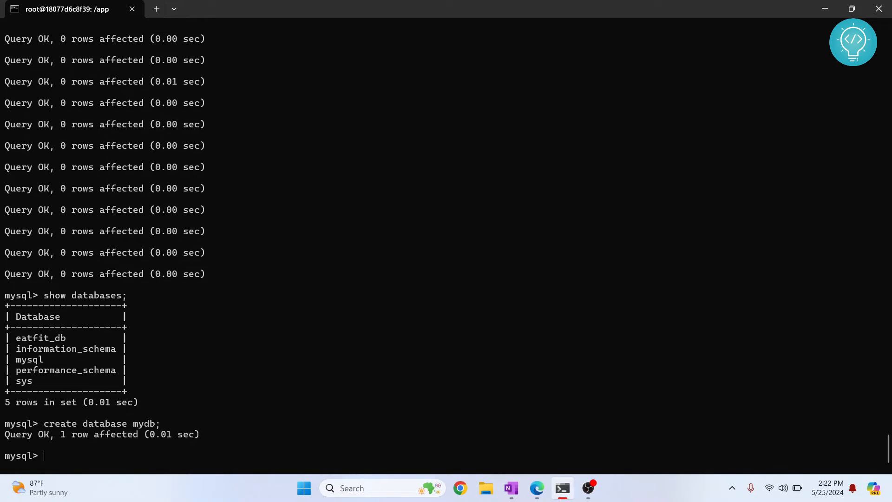
Exit MySQL, list the files, and type vim eatfit_db.sql at the shell
{"action": "type", "text": "exit"}
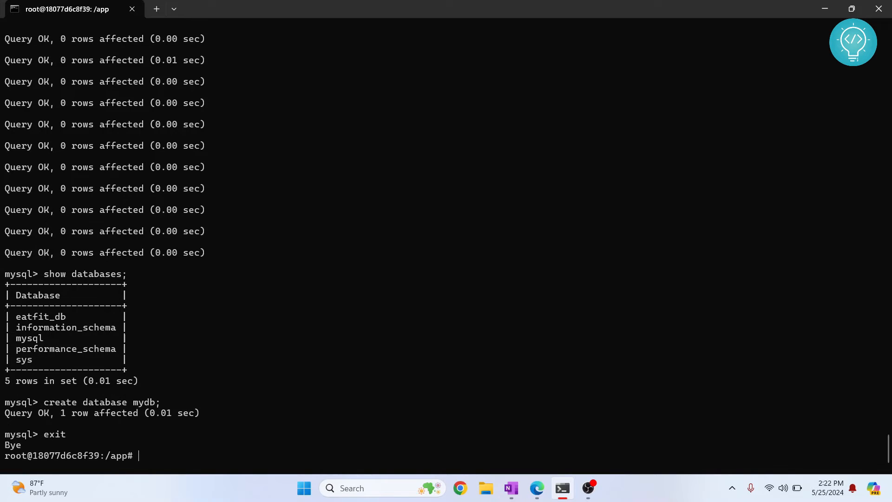
{"action": "type", "text": "vim"}
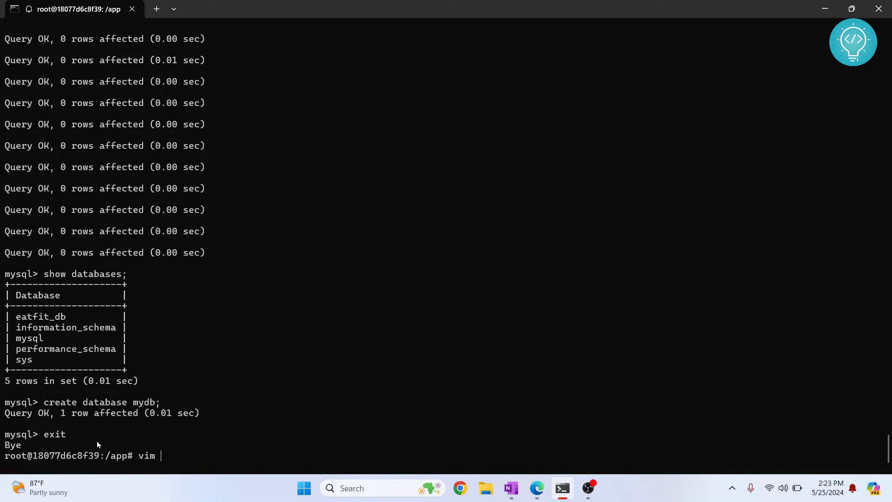
{"action": "type", "text": "ls -l"}
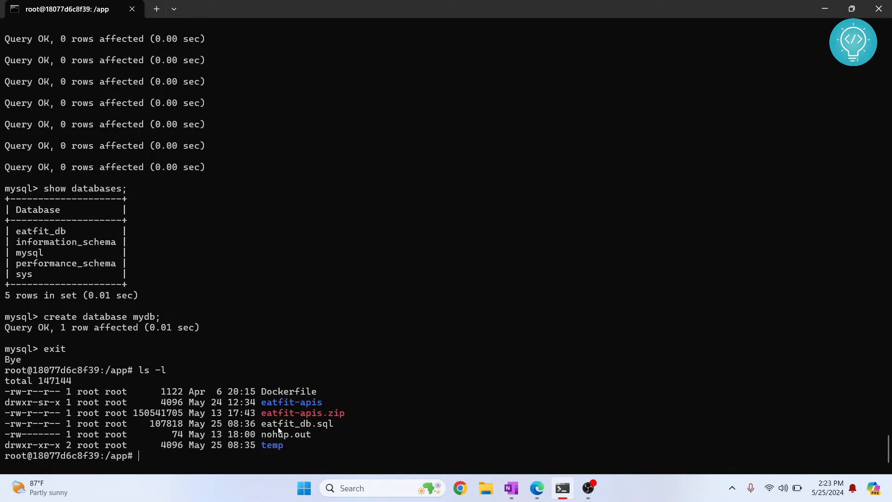
{"action": "type", "text": "vim"}
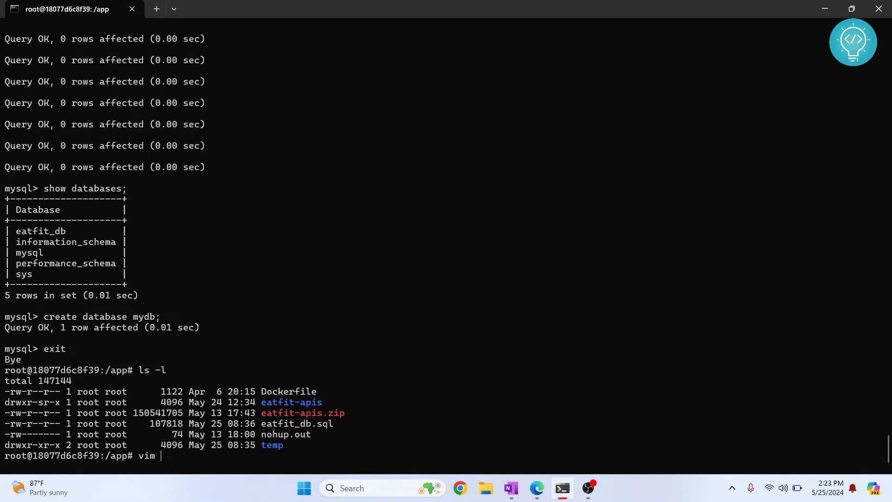
{"action": "type", "text": "eatfit_db.sql"}
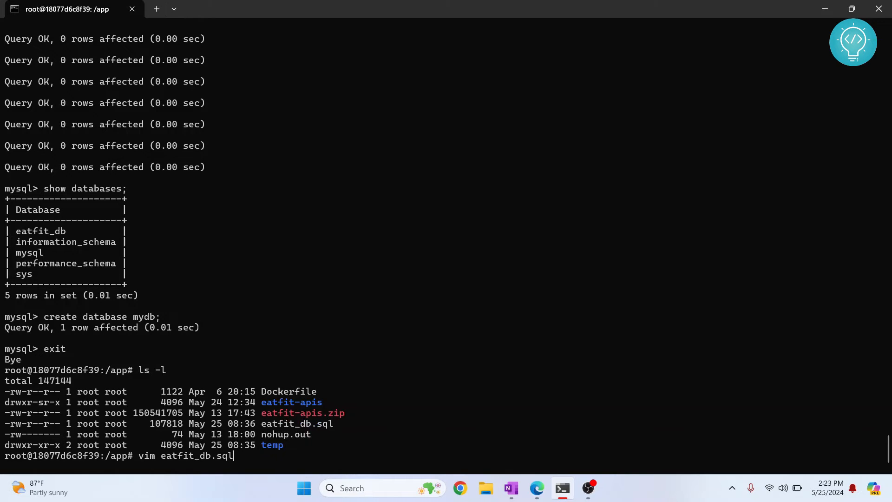
Open eatfit_db.sql in vim, remove its CREATE DATABASE and USE eatfit_db lines, and quit
{"action": "key", "text": "Return"}
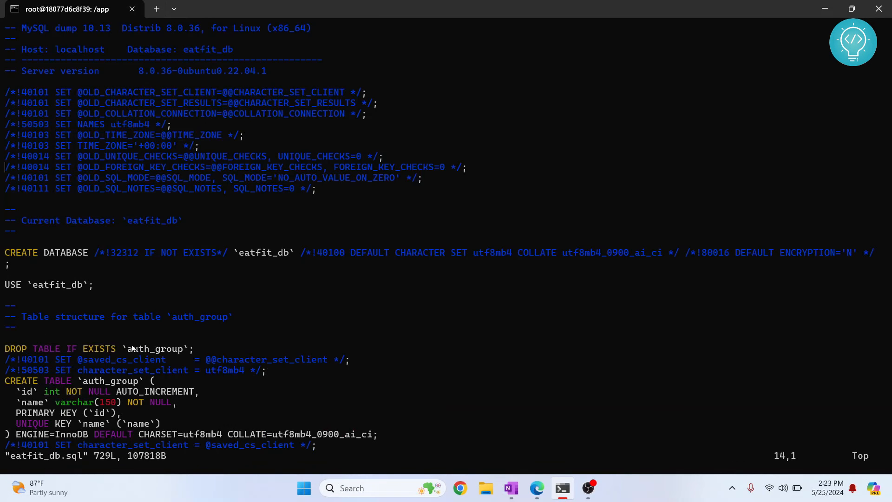
{"action": "left_click", "coordinate": [129, 324]}
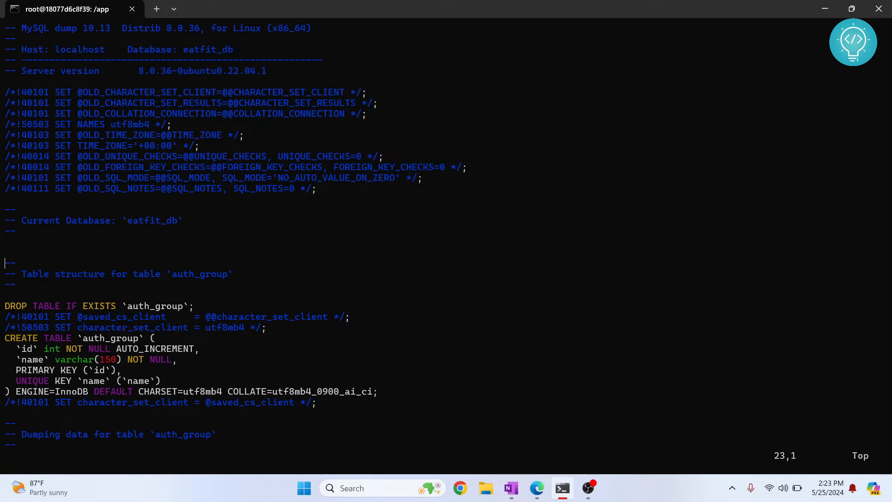
{"action": "scroll", "scroll_direction": "down", "scroll_amount": 3}
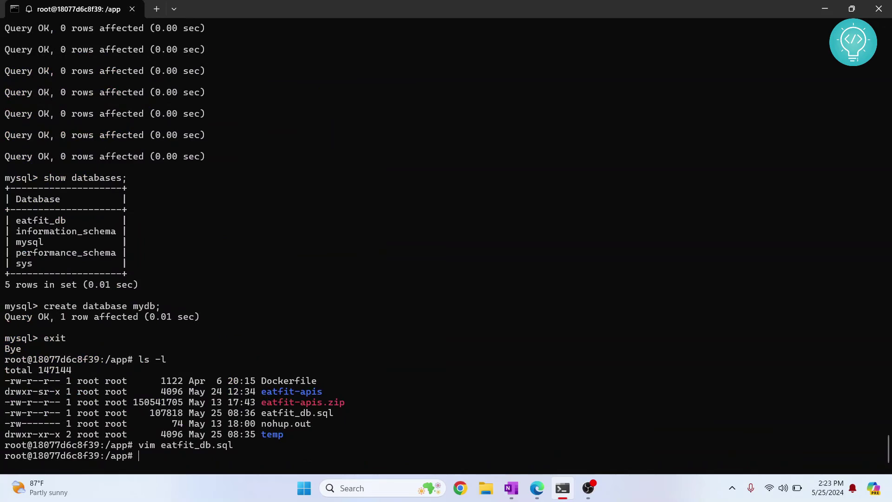
Start a root MySQL session and switch to the mydb database
{"action": "type", "text": "vim eatfit_db.sql"}
{"action": "type", "text": "mysql -uroot"}
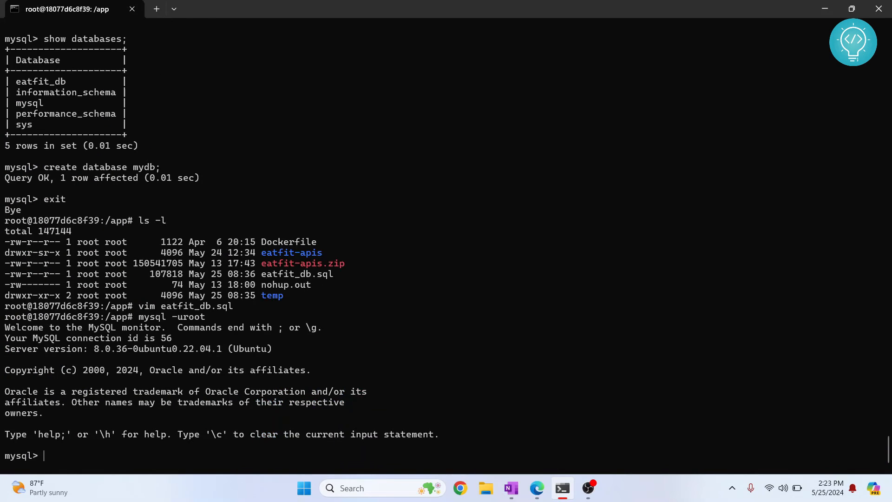
{"action": "type", "text": "use"}
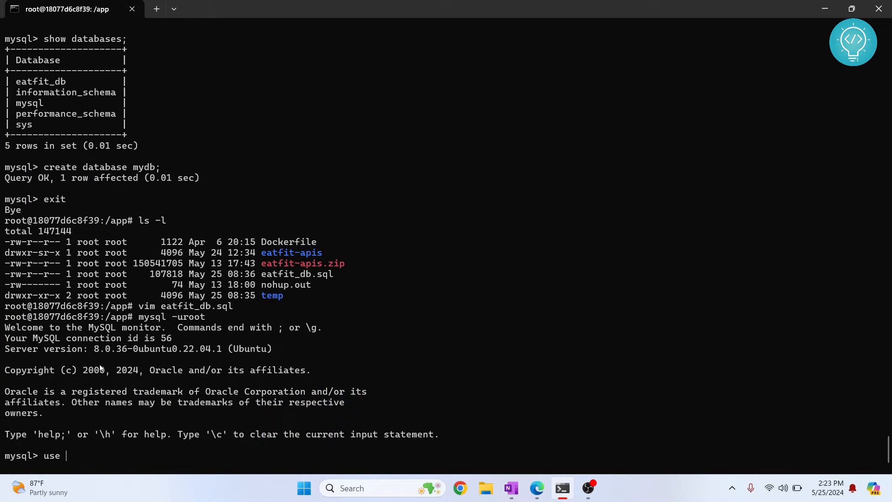
{"action": "type", "text": "my"}
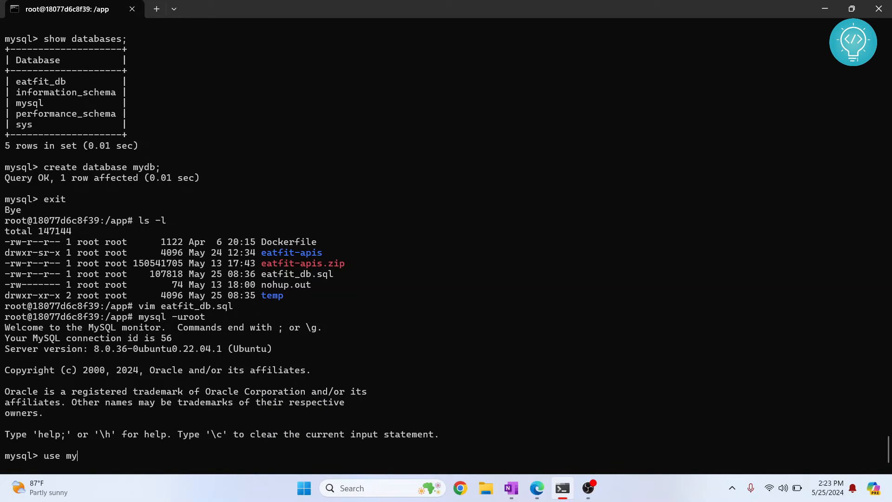
{"action": "key", "text": "Return"}
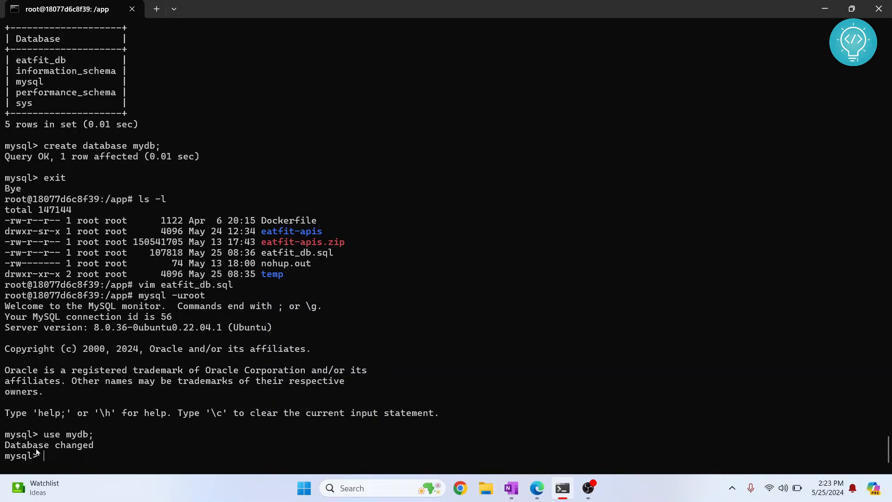
{"action": "mouse_move", "coordinate": [67, 440]}
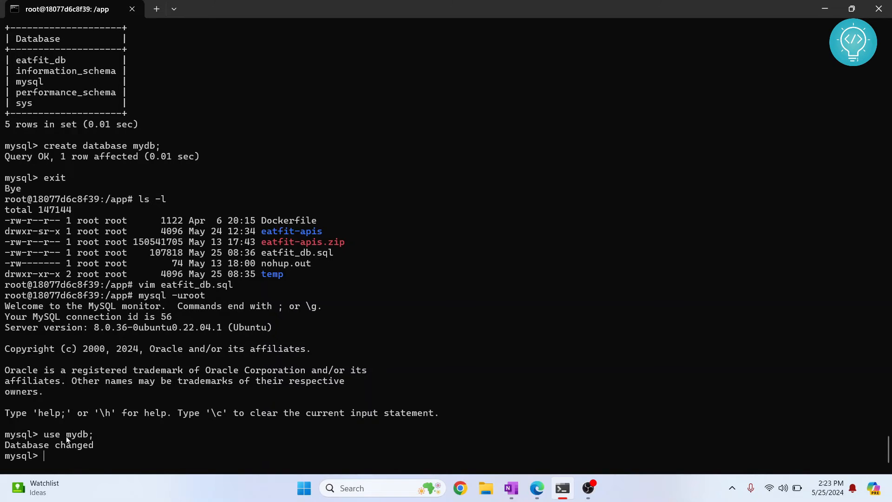
Source eatfit_db.sql into mydb and scroll through the Query OK output
{"action": "type", "text": "s"}
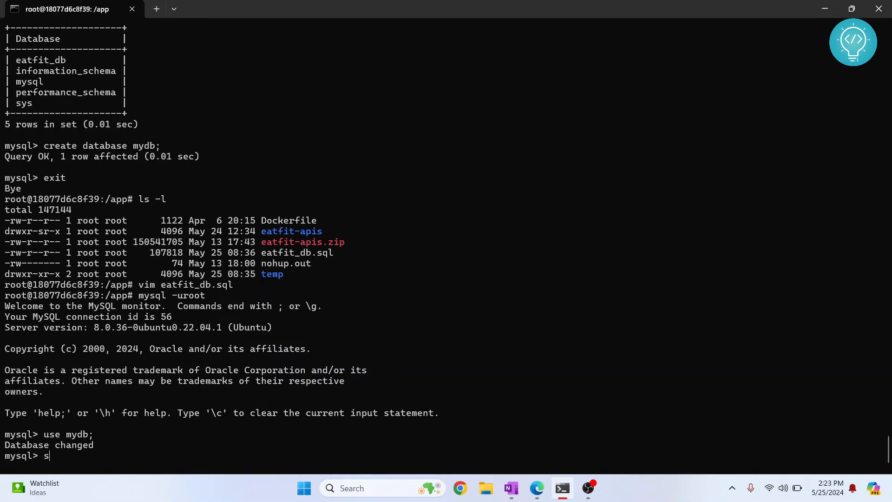
{"action": "type", "text": "ource eat"}
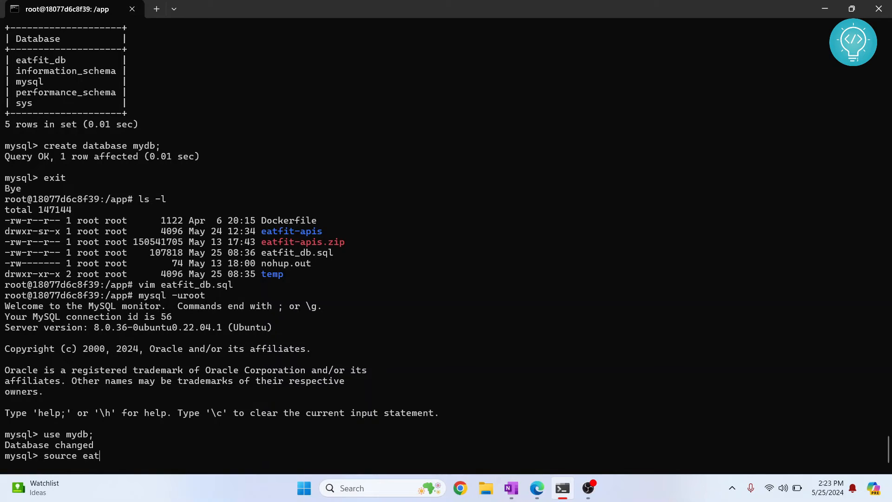
{"action": "type", "text": "fit_d"}
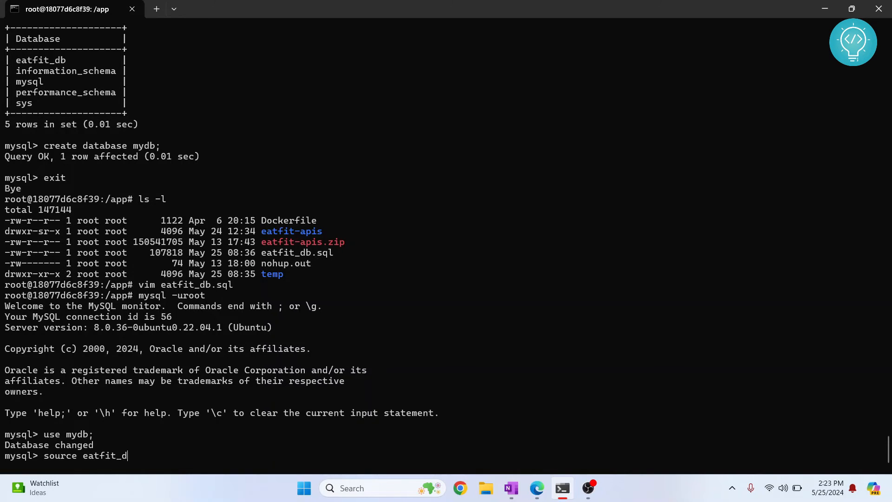
{"action": "type", "text": ".sql"}
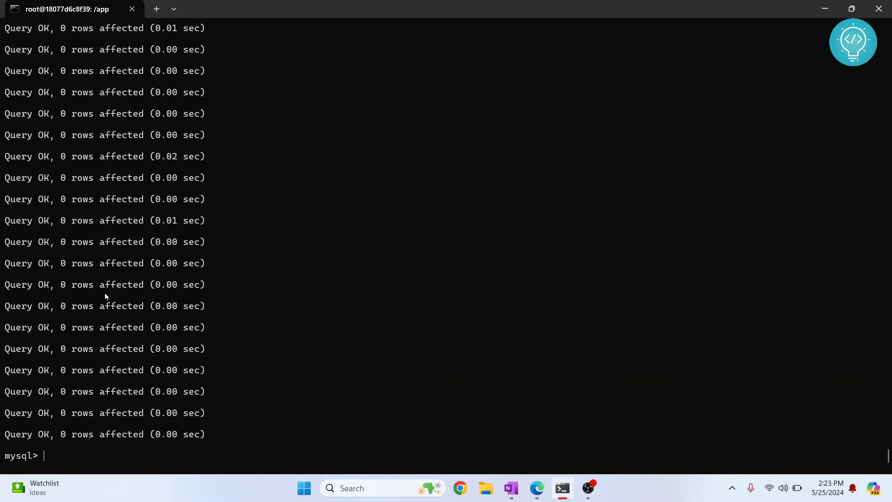
{"action": "mouse_move", "coordinate": [76, 140]}
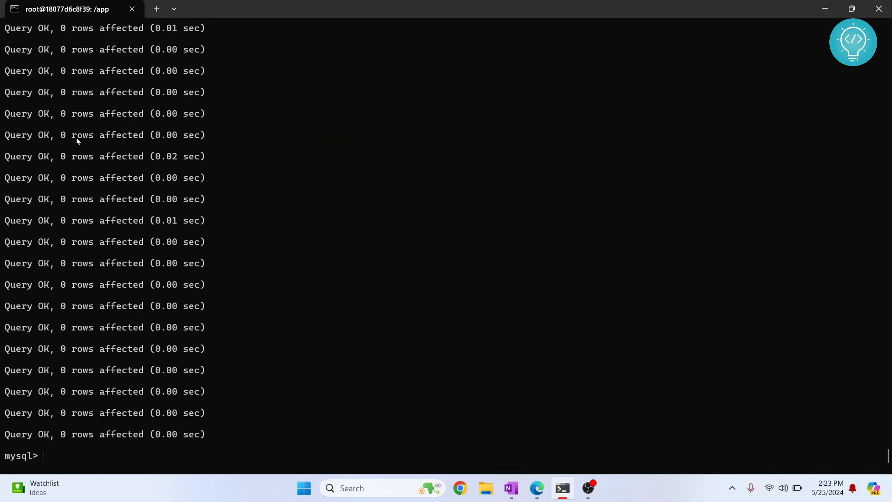
{"action": "scroll", "scroll_direction": "down", "scroll_amount": 3}
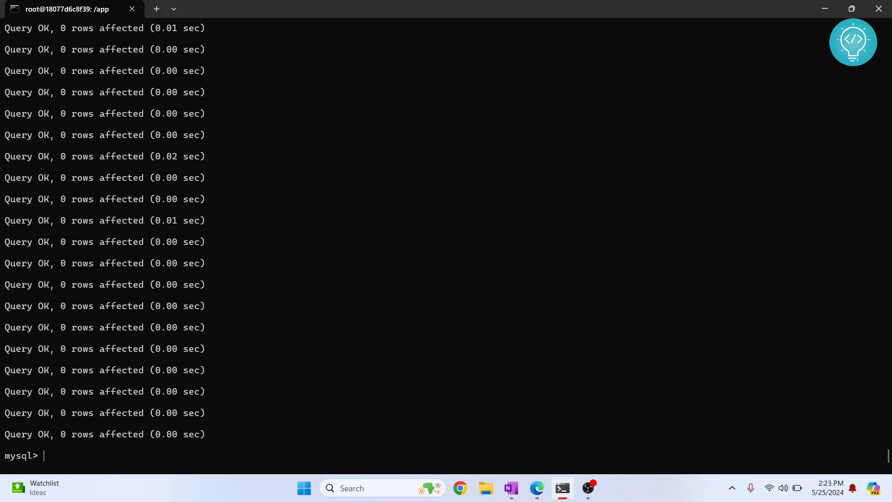
List mydb's 22 tables, such as auth_group and users_user, then exit MySQL
{"action": "type", "text": "show tabe"}
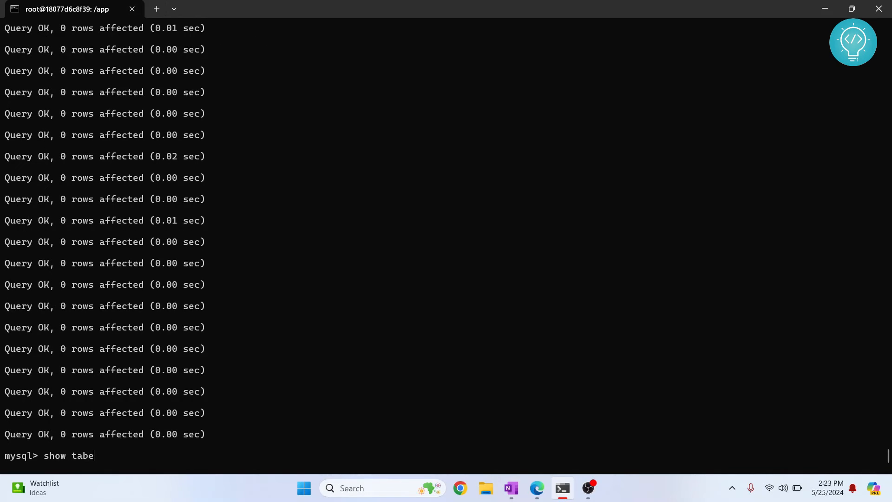
{"action": "key", "text": "Return"}
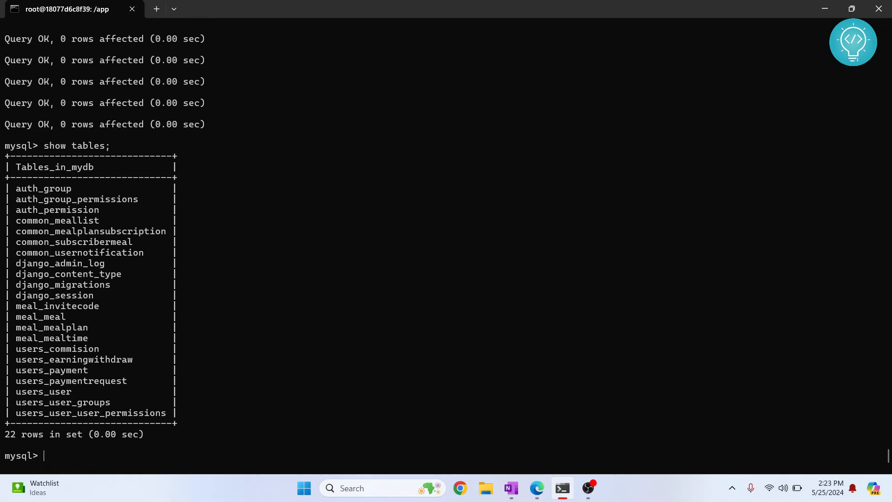
{"action": "mouse_move", "coordinate": [38, 198]}
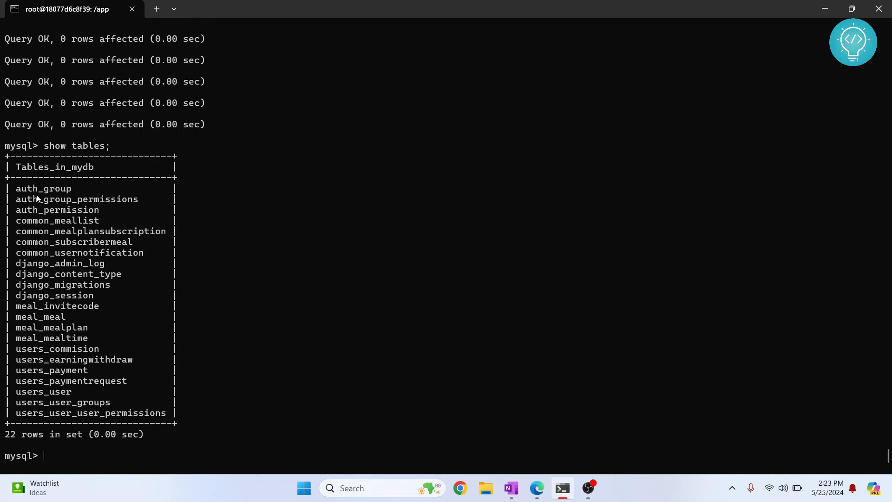
{"action": "key", "text": "ctrl+c"}
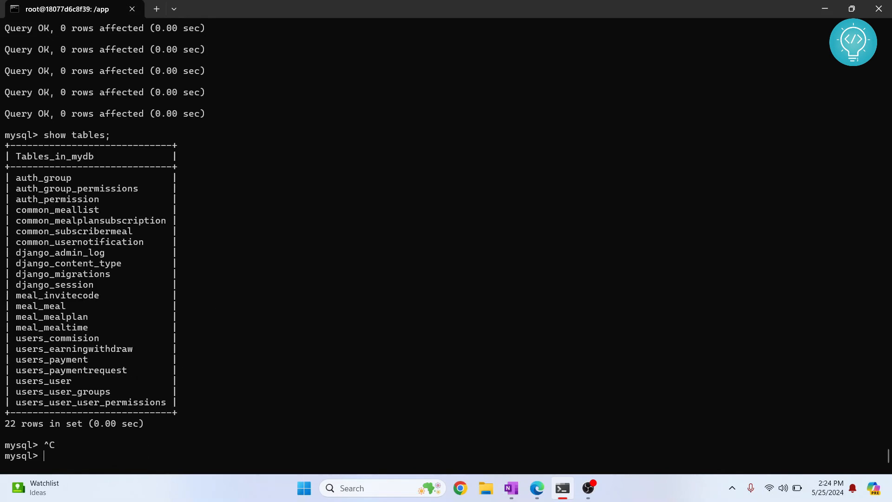
{"action": "type", "text": "exit"}
{"action": "type", "text": "ls -l"}
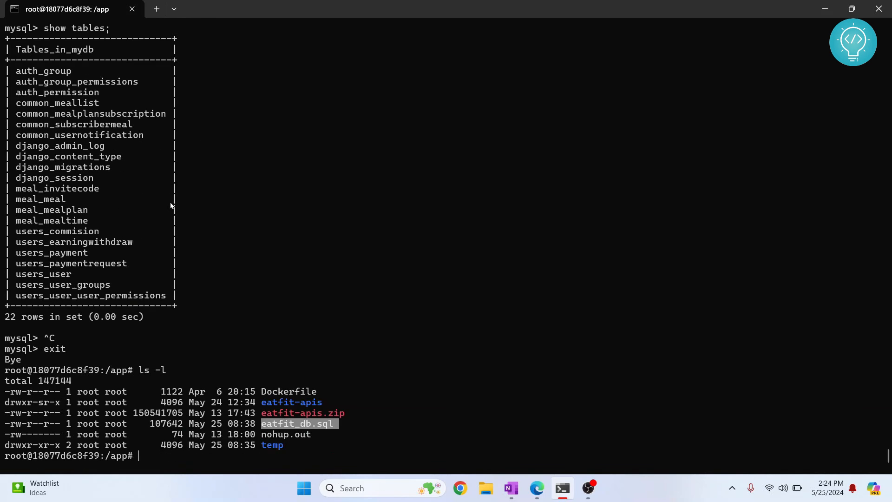
Cancel the source eatfit_db.sql command mistakenly typed at the shell
{"action": "type", "text": "sor"}
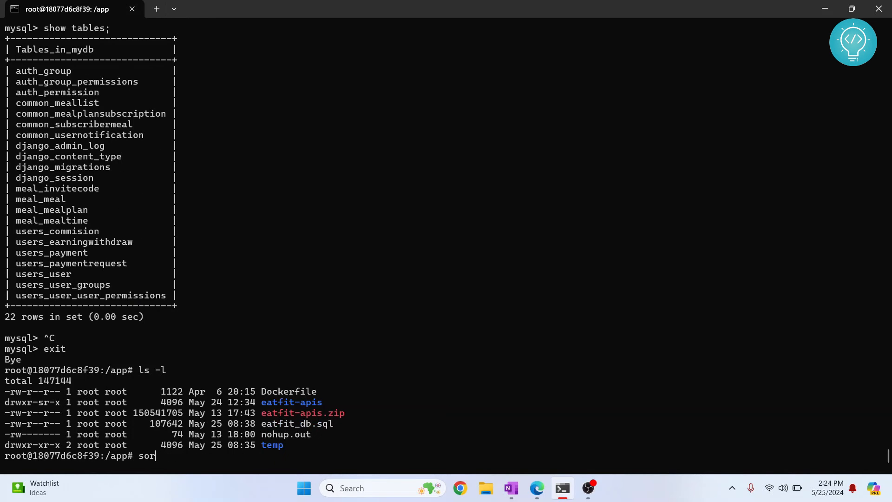
{"action": "type", "text": "urce eatf"}
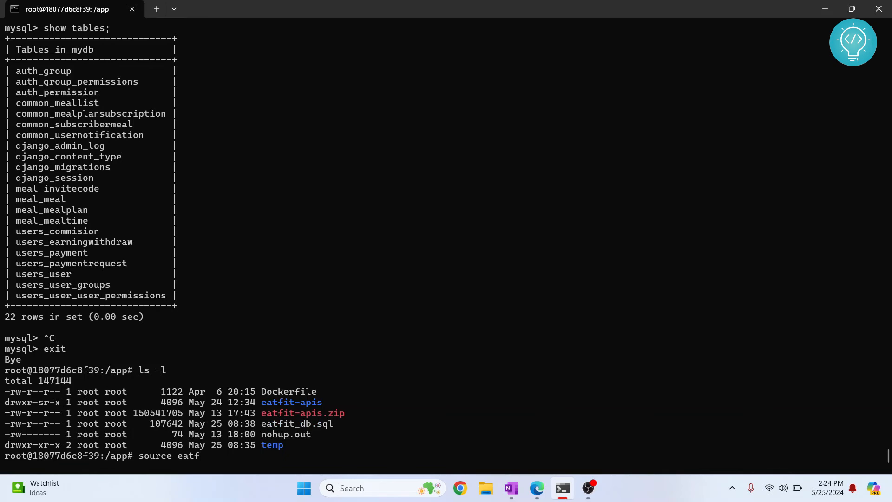
{"action": "type", "text": "it"}
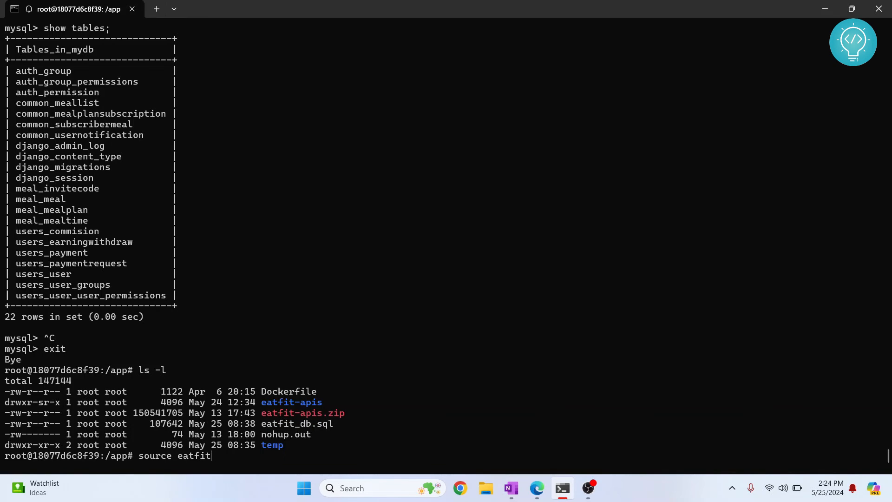
{"action": "type", "text": "_db.sql"}
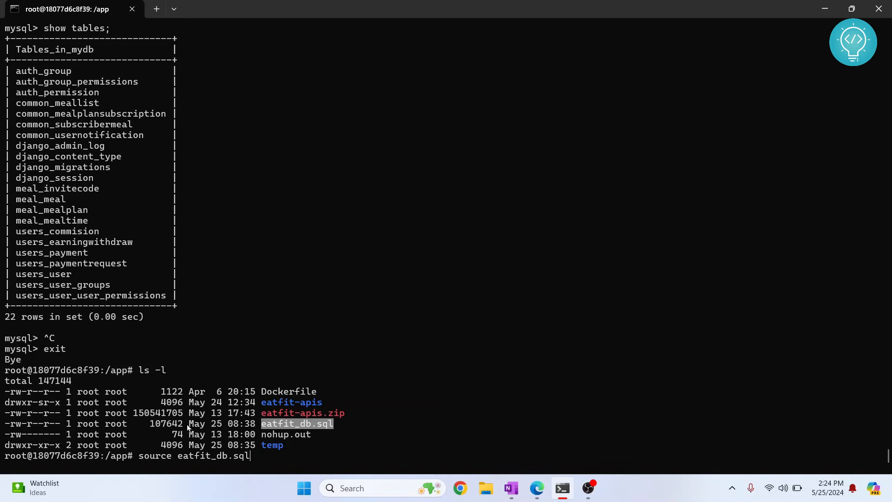
{"action": "key", "text": "ctrl+c"}
{"action": "type", "text": "cd .."}
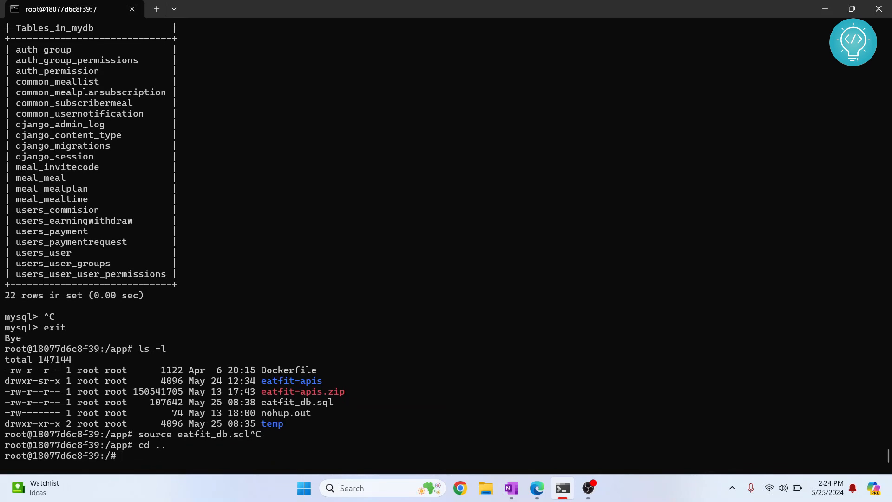
Move to /var/www and list its contents, showing a single html folder
{"action": "type", "text": "cd /var/ww"}
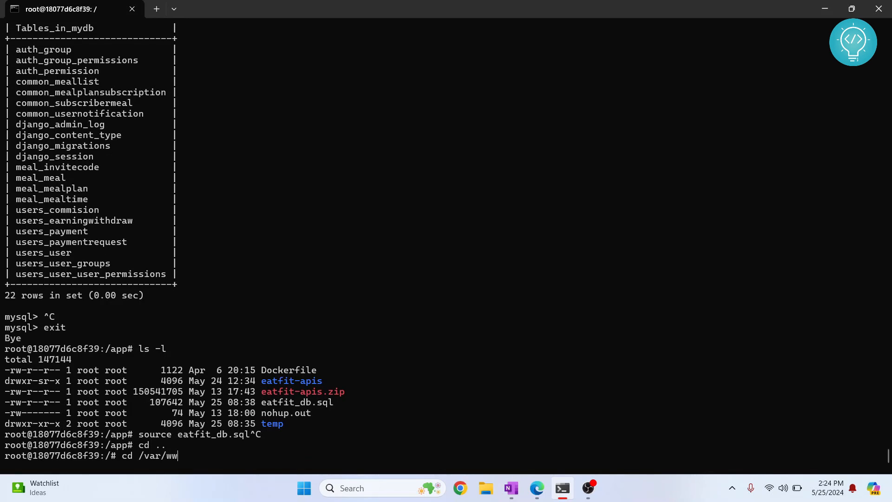
{"action": "key", "text": "Return"}
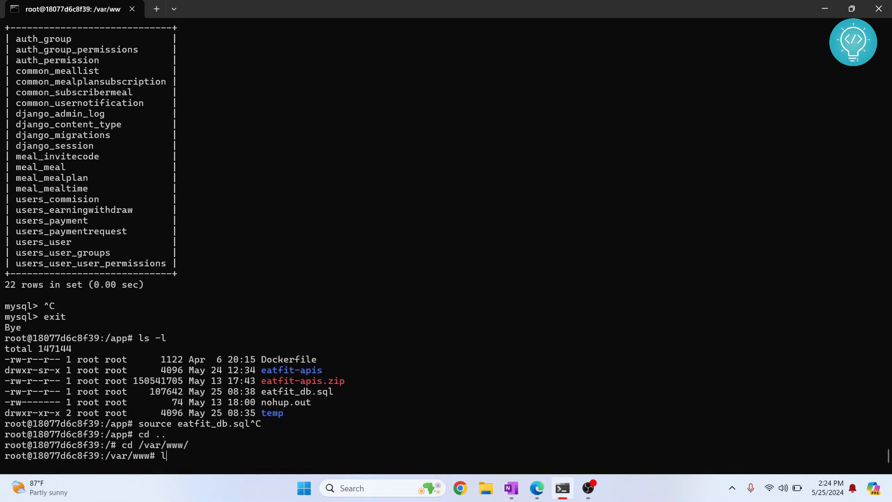
{"action": "key", "text": "Return"}
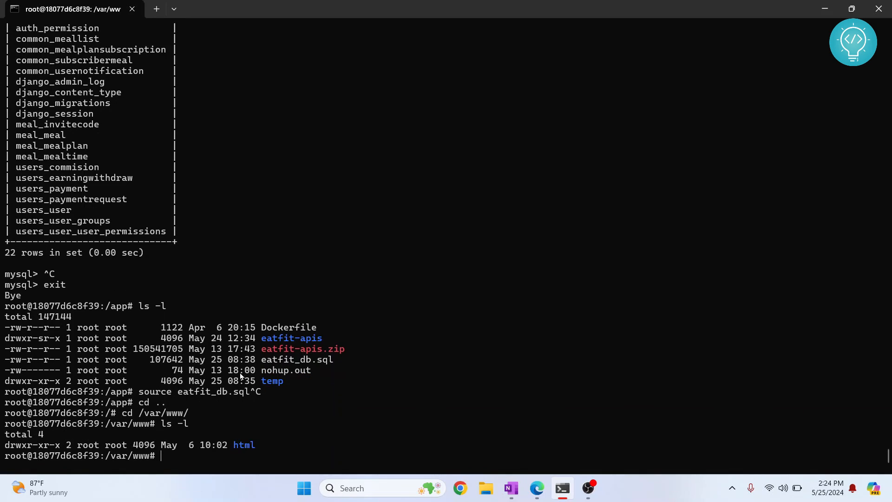
{"action": "mouse_move", "coordinate": [125, 321]}
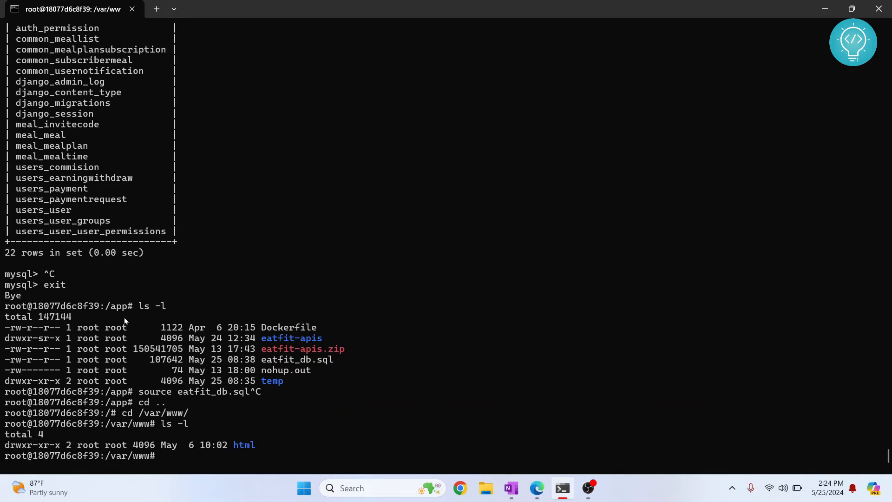
{"action": "mouse_move", "coordinate": [265, 363]}
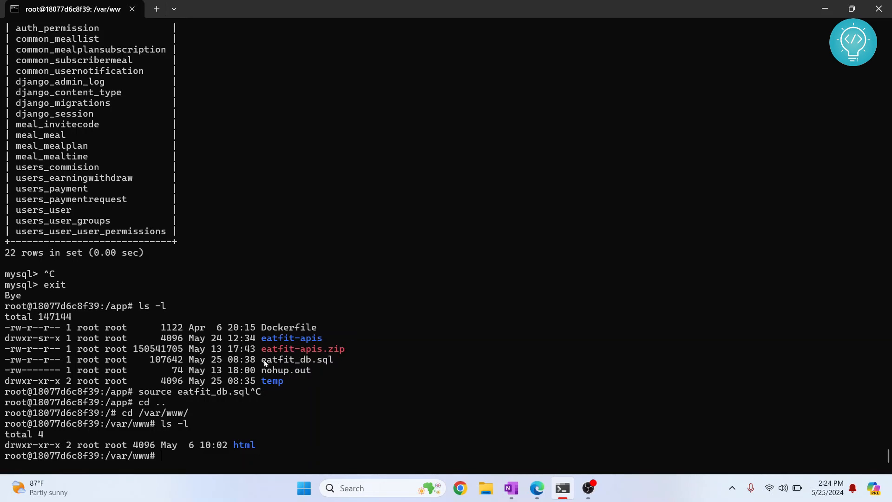
{"action": "double_click", "coordinate": [272, 359]}
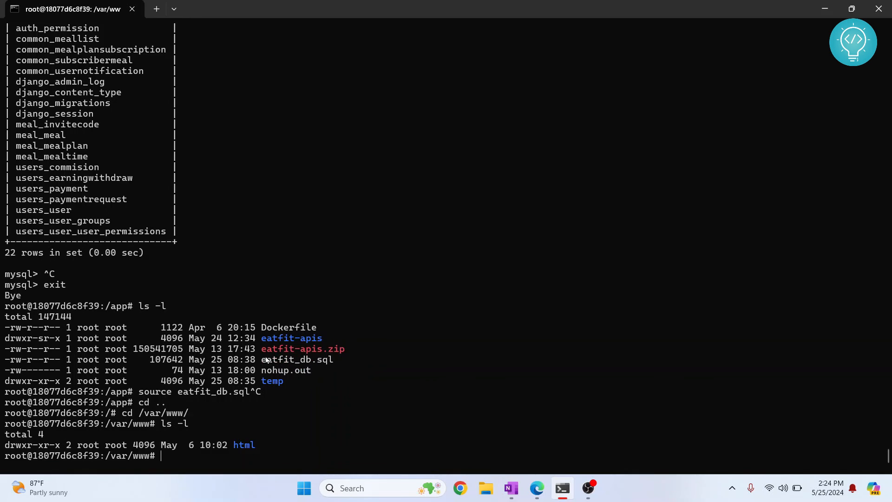
{"action": "mouse_move", "coordinate": [301, 342]}
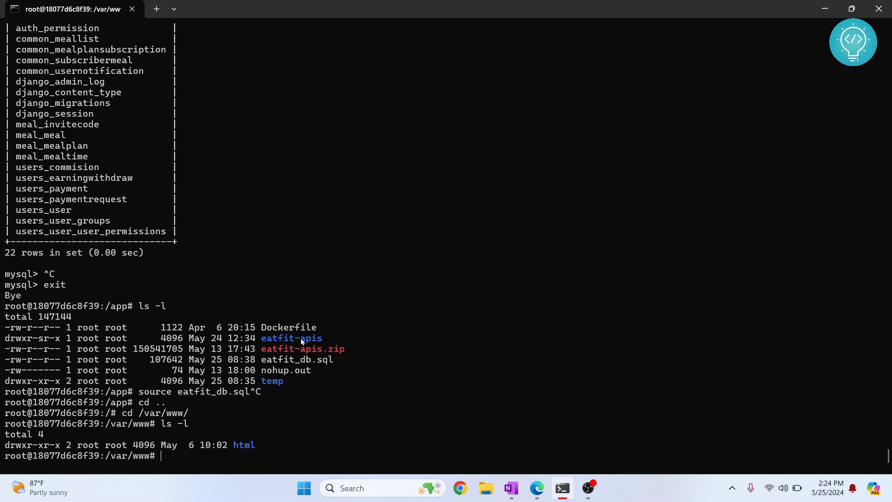
{"action": "mouse_move", "coordinate": [335, 412]}
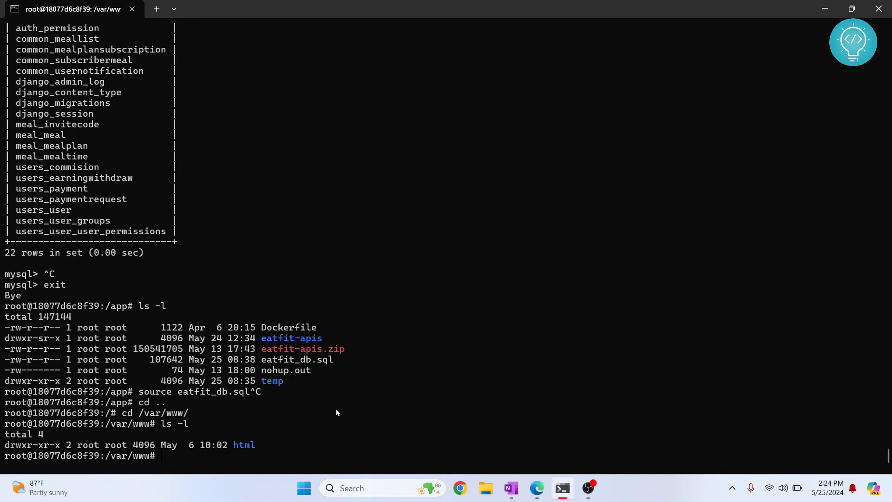